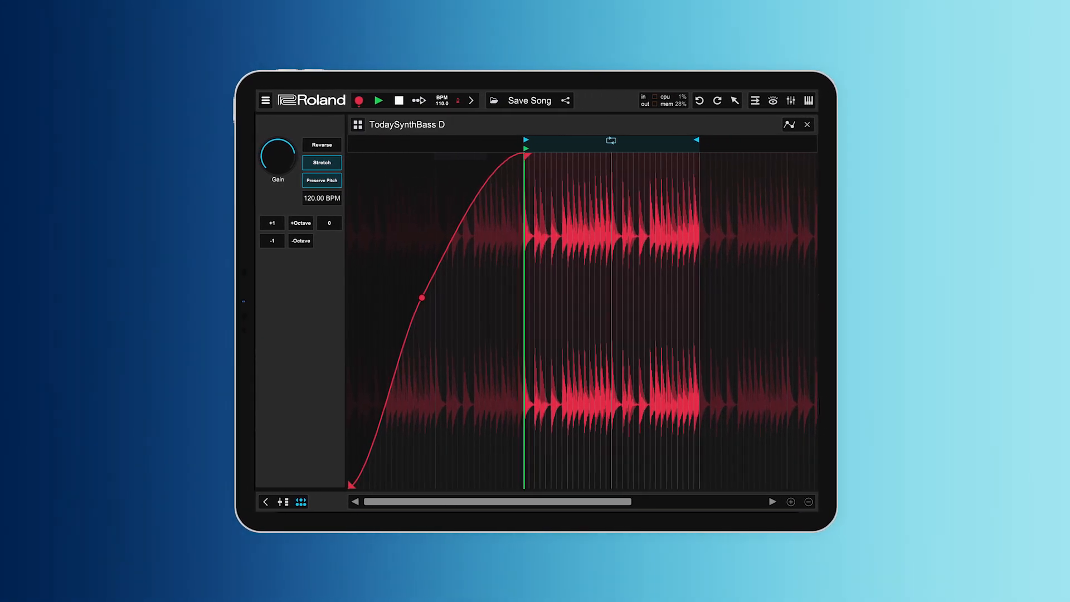
Close the audio editor to show the Drums and Bass tracks in the song view.
click(806, 124)
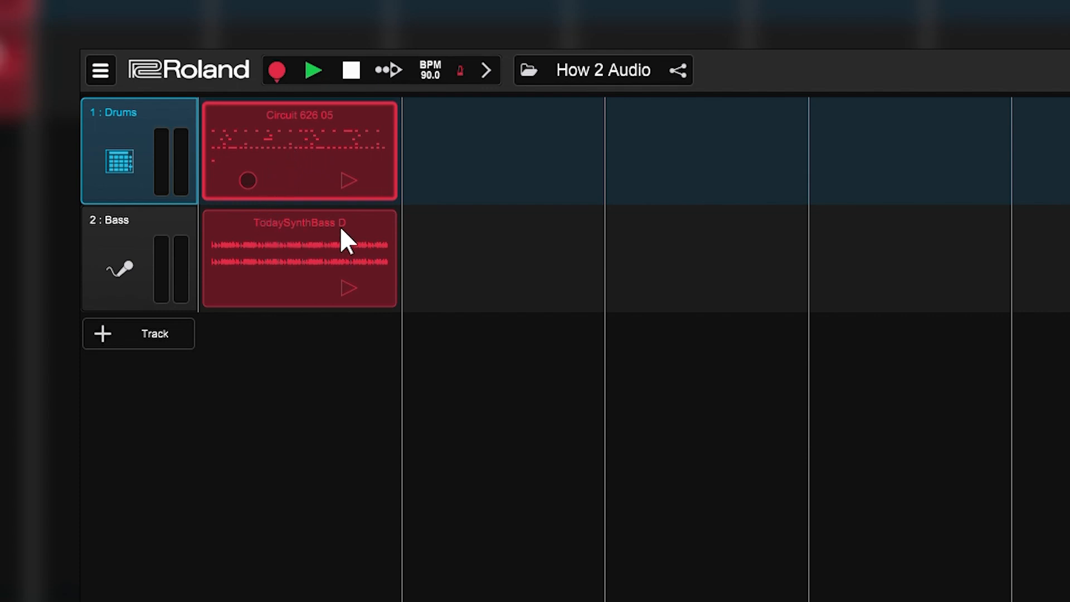
mouse_move(300, 242)
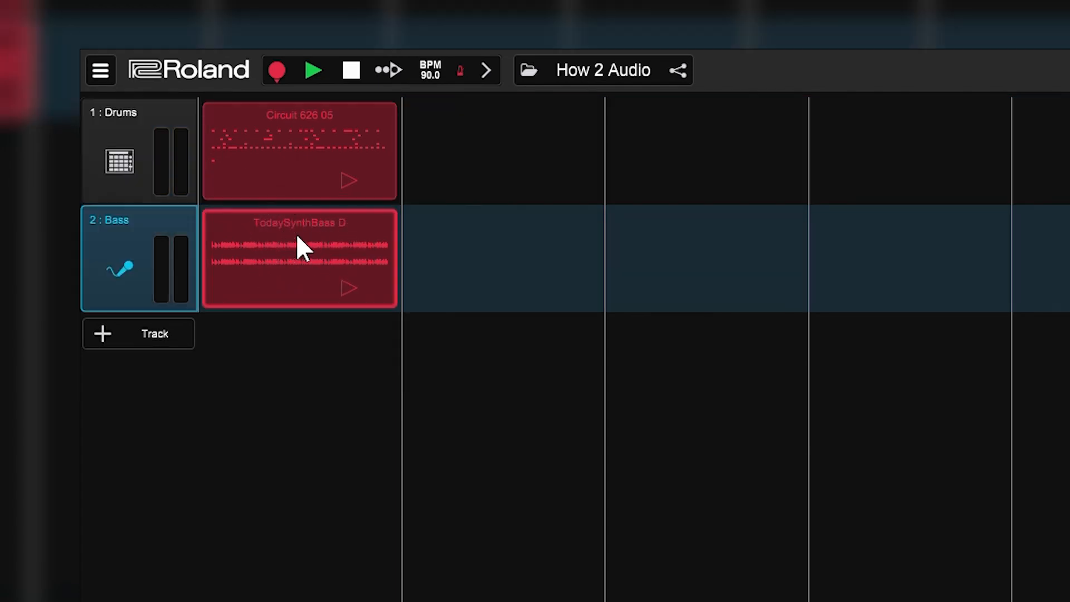
Open the TodaySynthBass D clip on the Bass track in the audio editor.
double_click(298, 257)
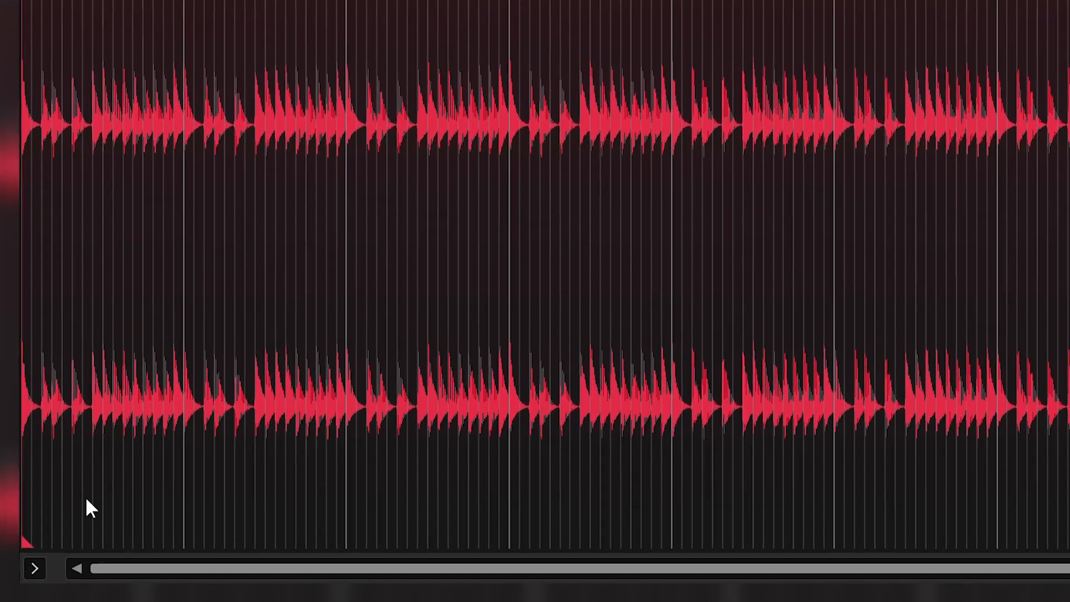
click(36, 568)
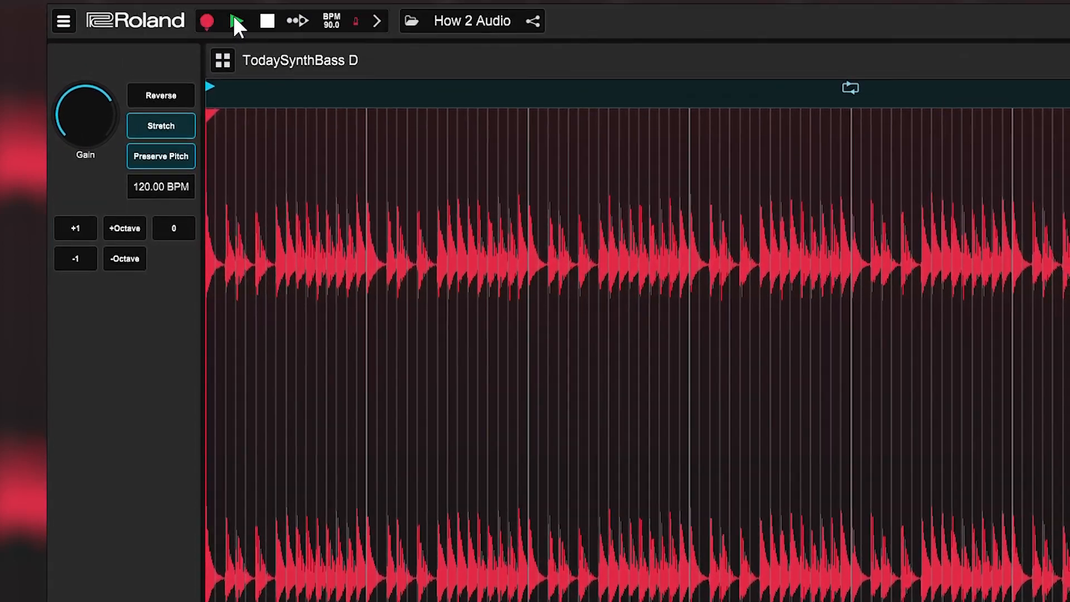
click(238, 21)
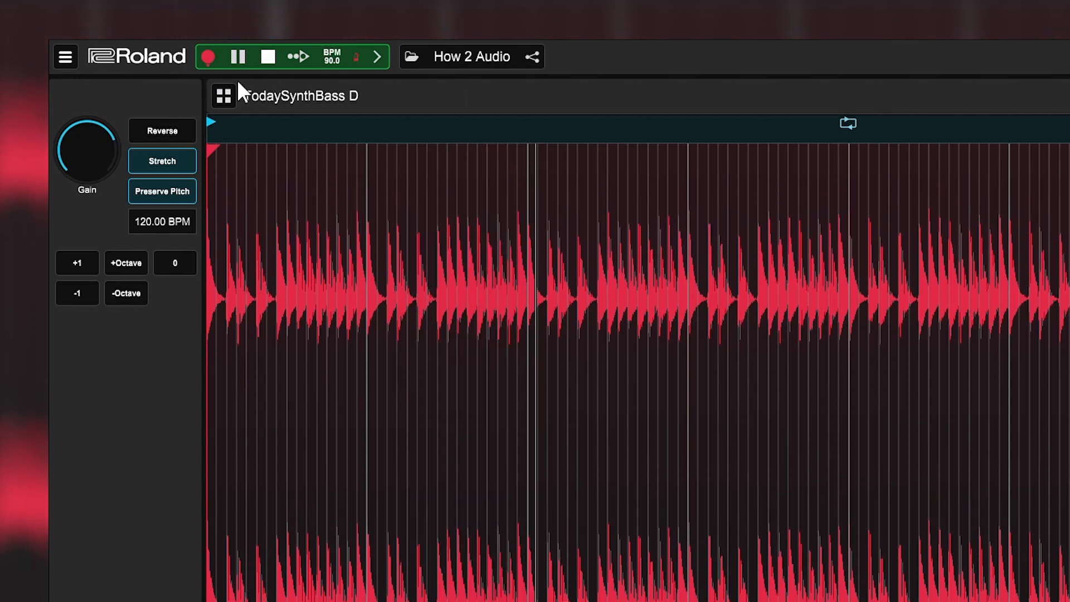
click(238, 57)
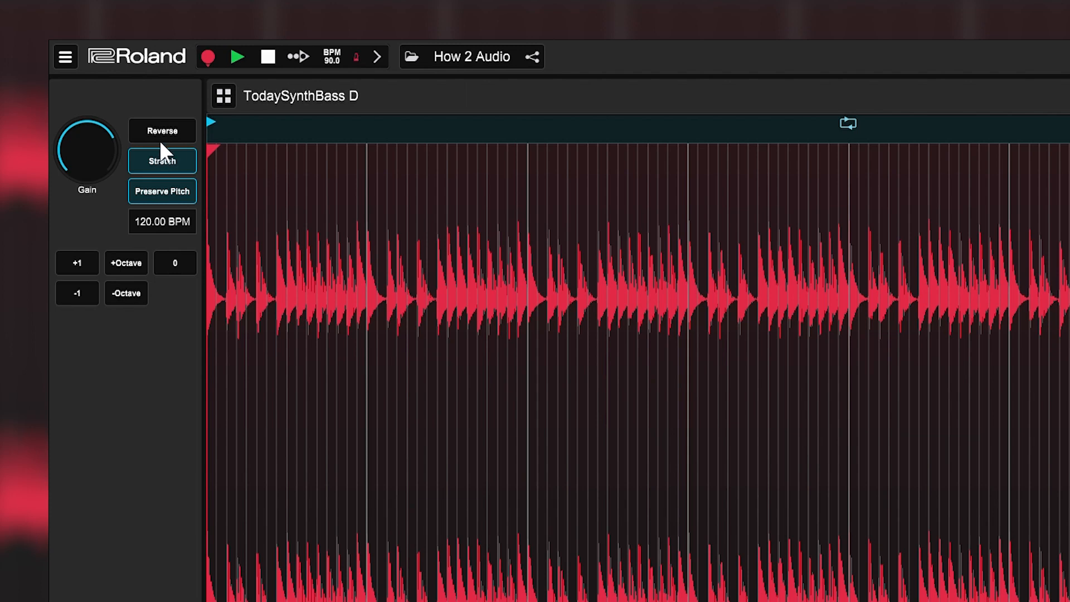
mouse_move(231, 111)
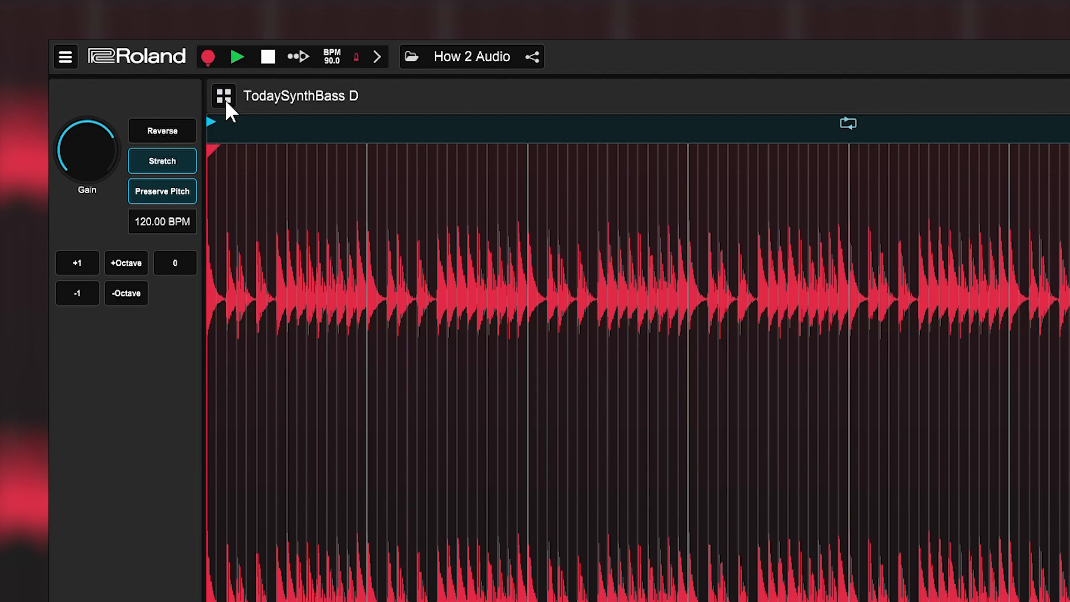
click(161, 130)
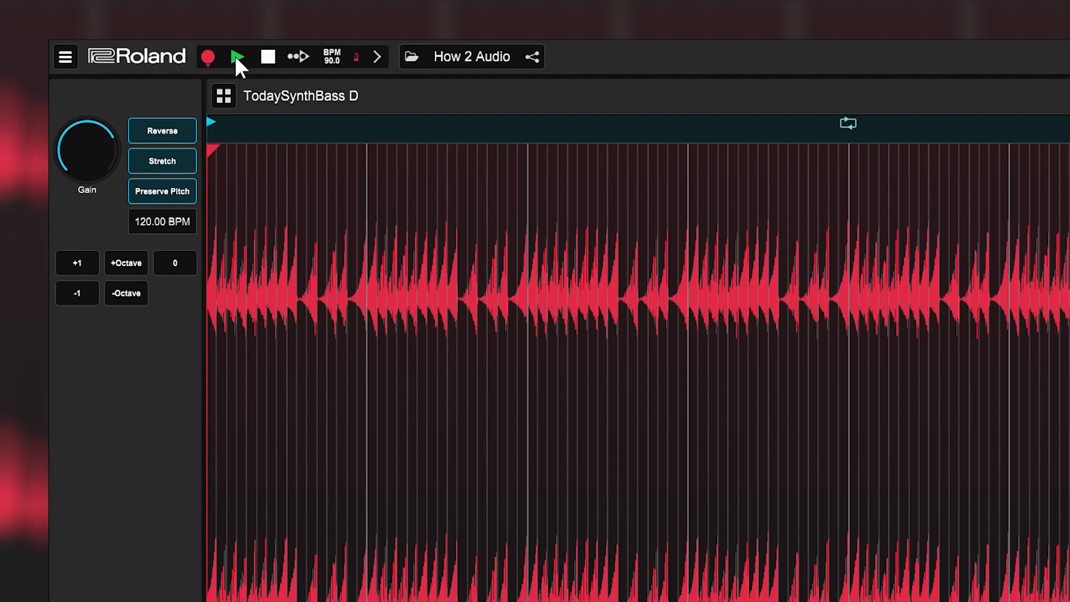
click(240, 57)
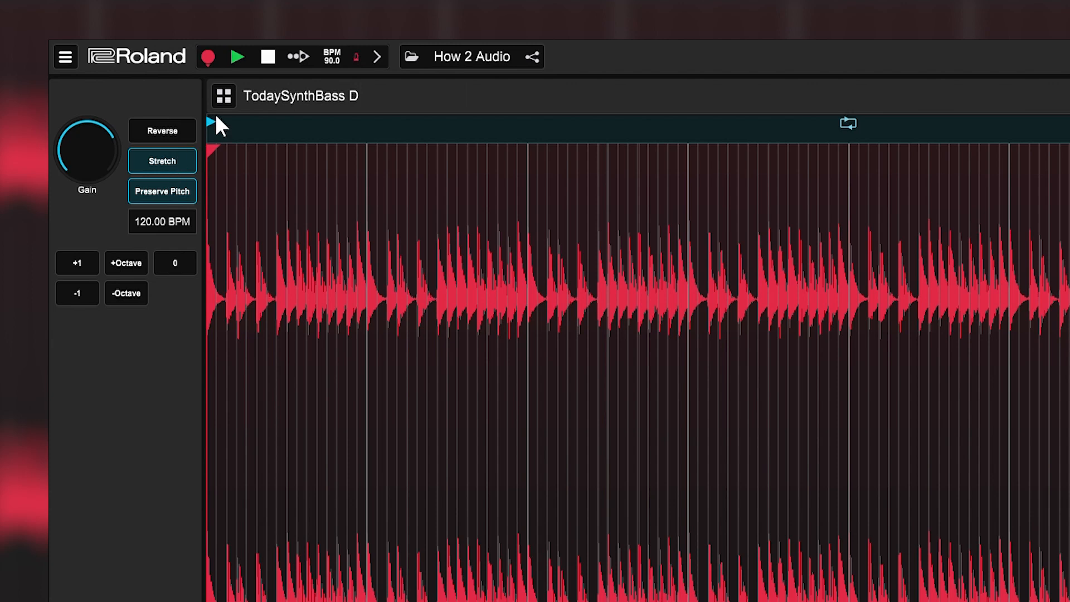
mouse_move(247, 208)
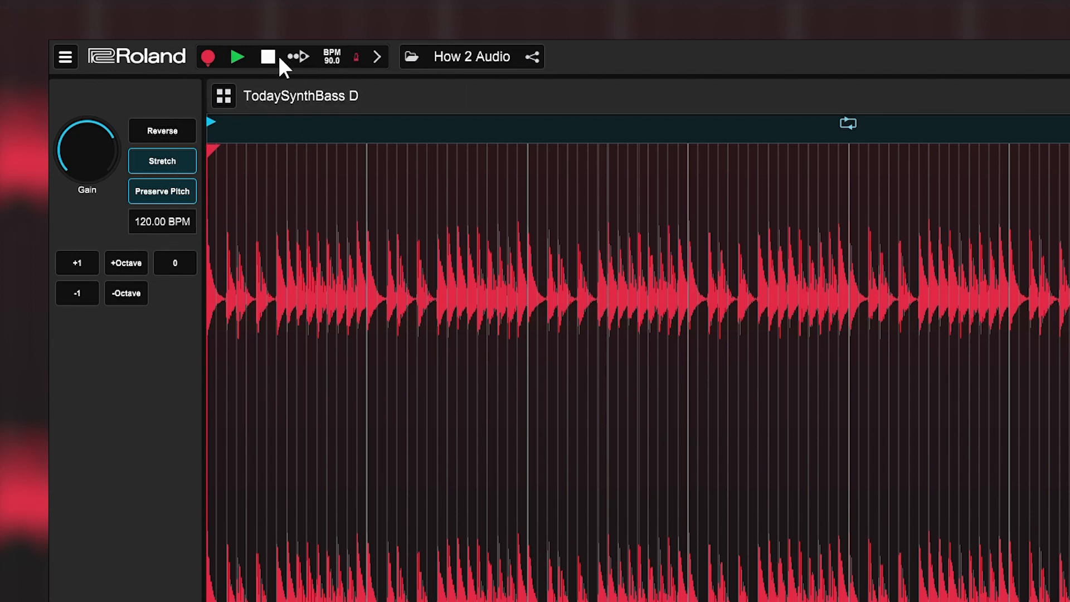
click(238, 57)
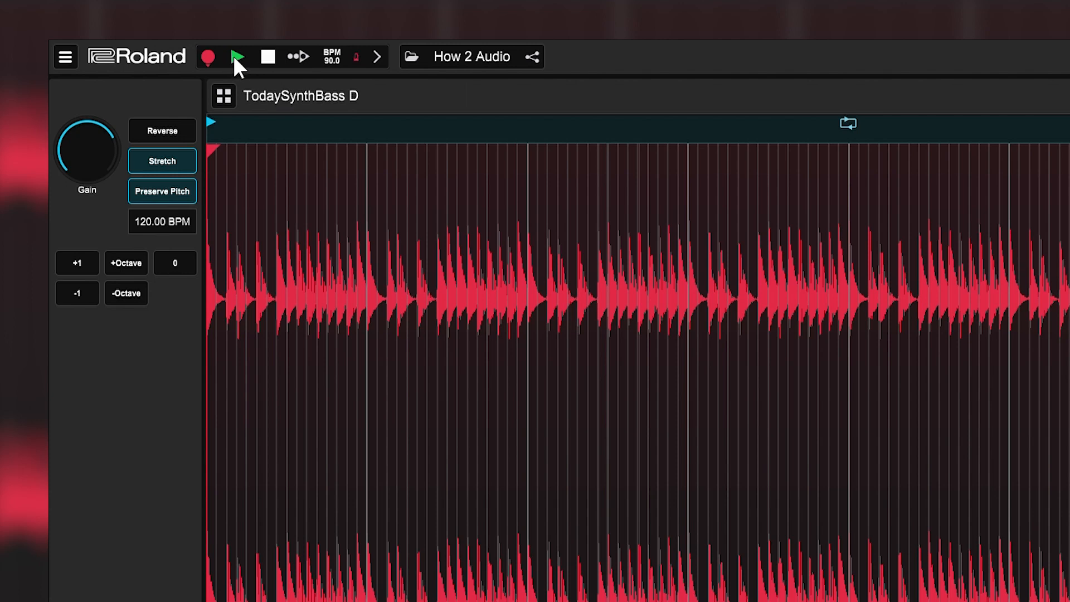
click(238, 56)
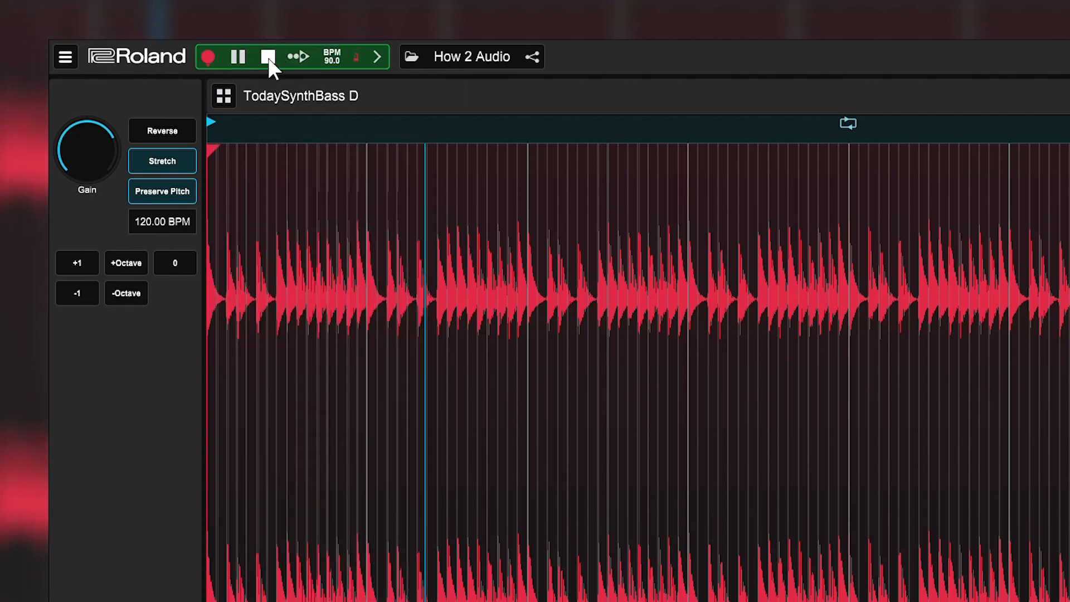
click(267, 56)
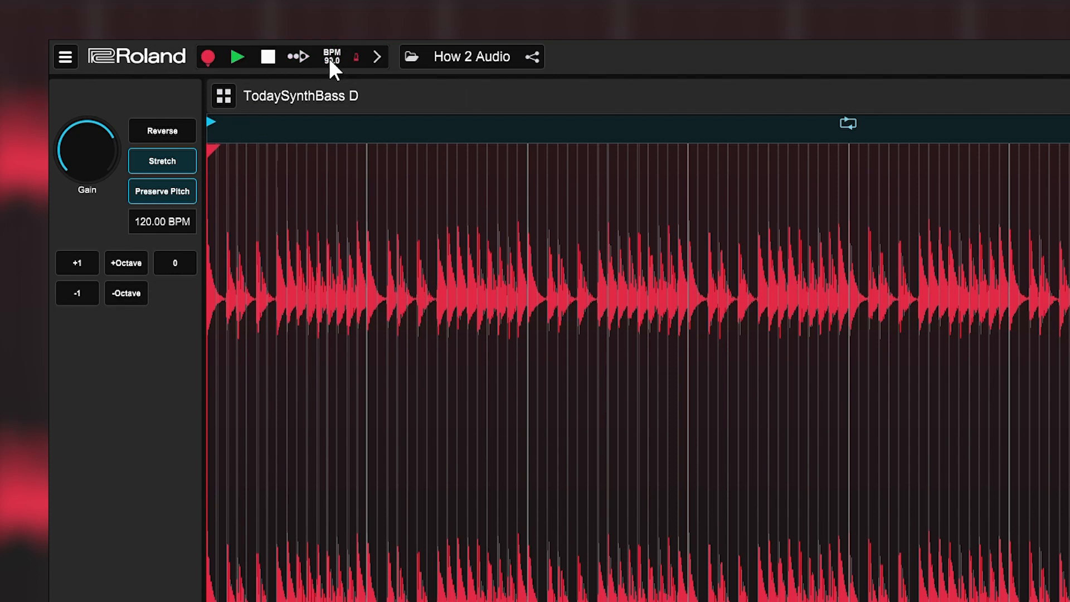
Change the song tempo from 90 to 110 BPM in the transport.
click(332, 55)
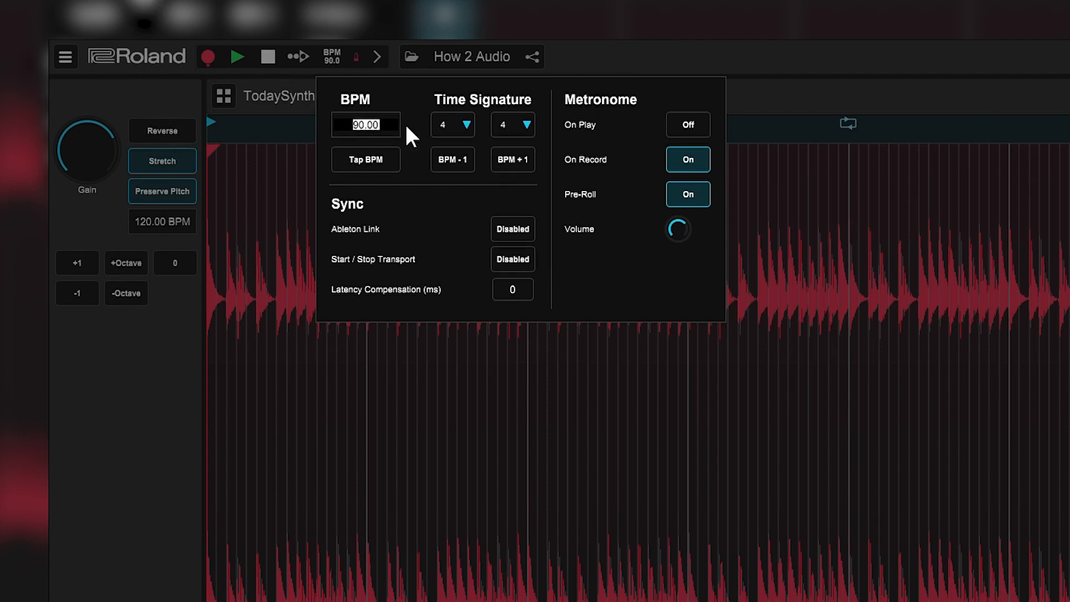
text(110)
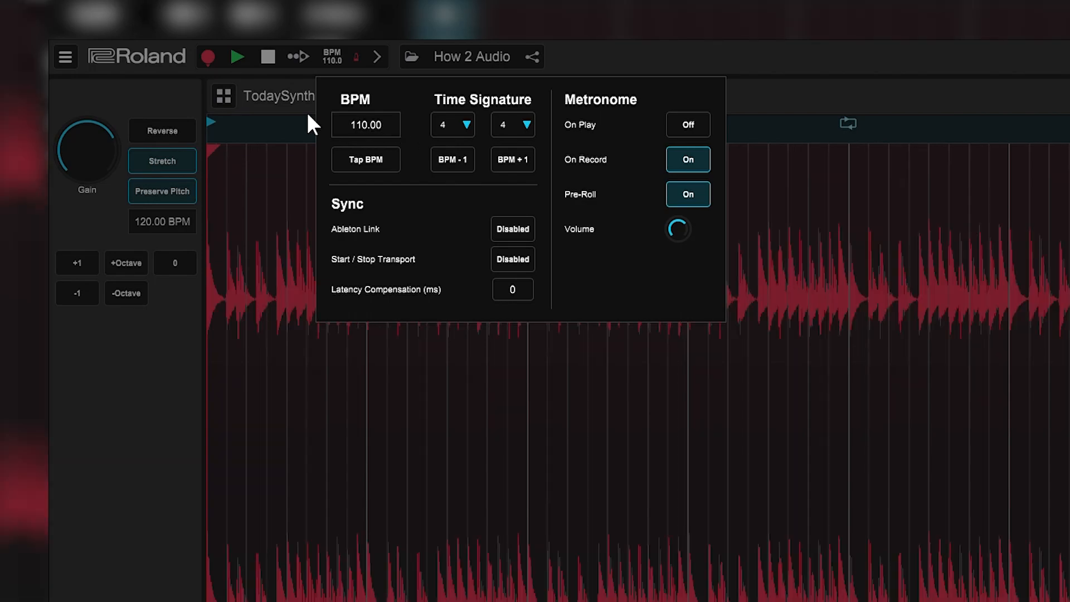
Audition the bass loop at 110 BPM with Preserve Pitch on, then stop.
click(237, 57)
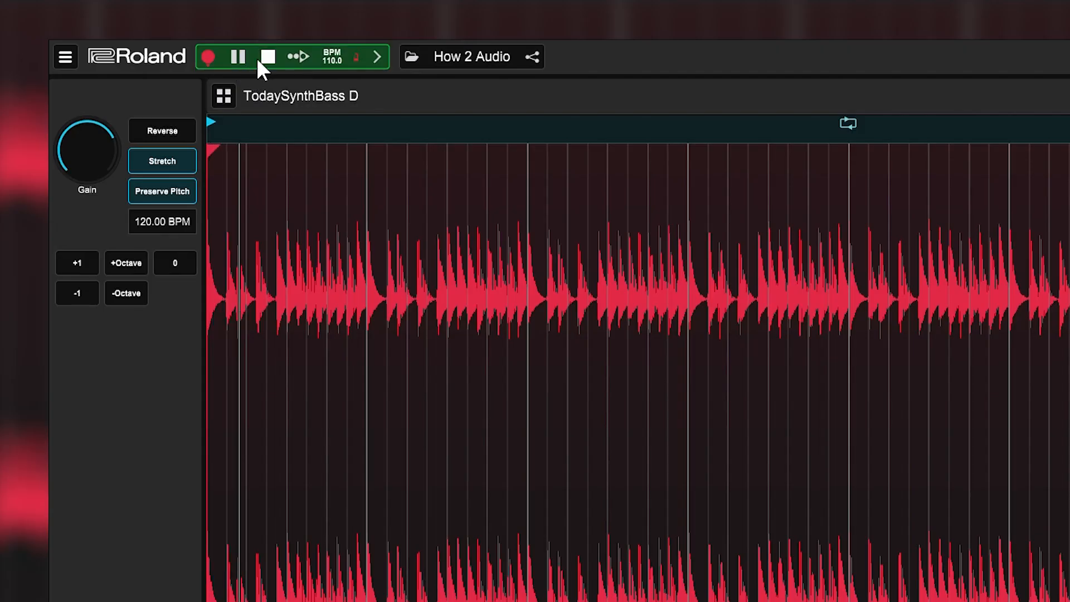
click(267, 57)
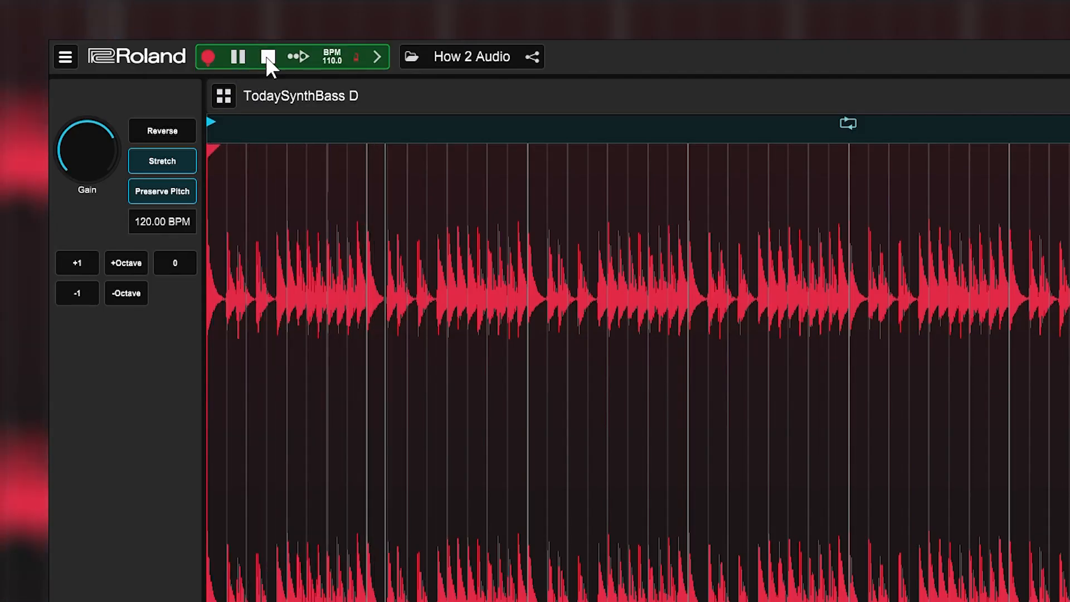
click(268, 57)
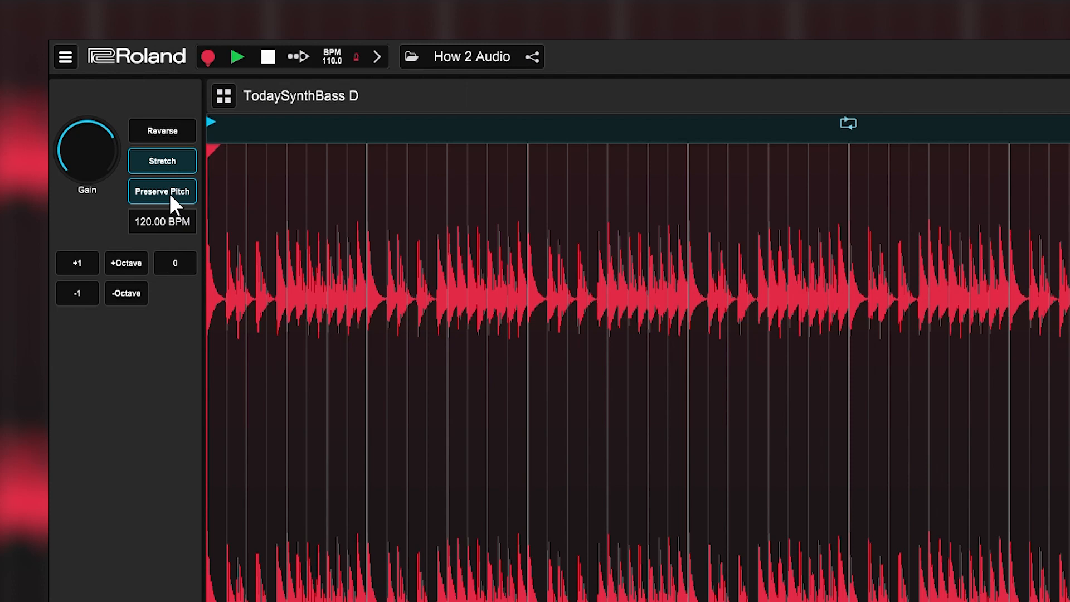
Audition the loop with Preserve Pitch off, then switch Preserve Pitch back on.
click(162, 190)
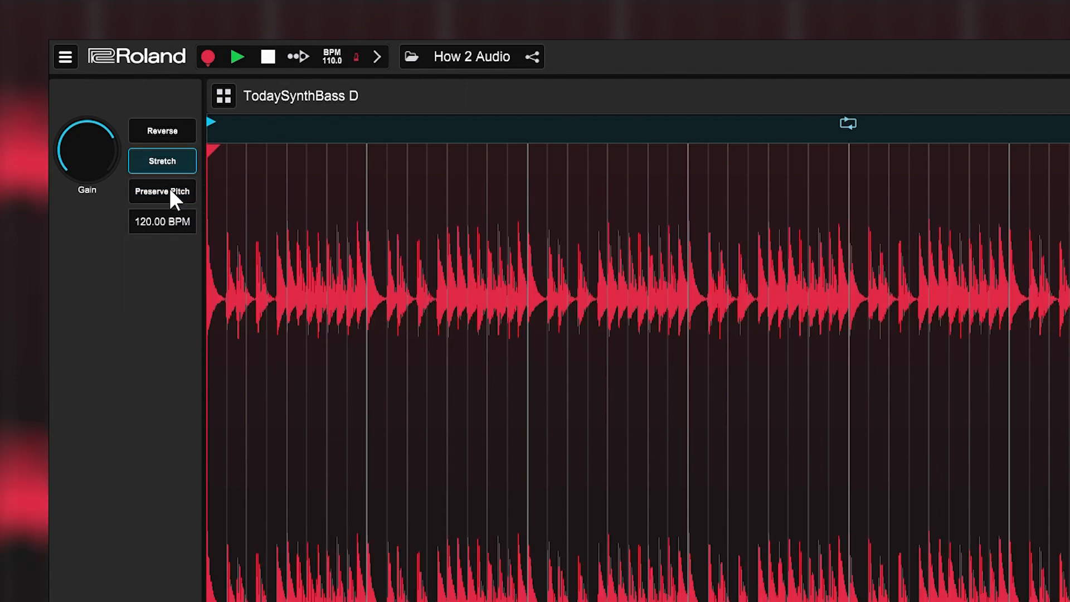
click(237, 57)
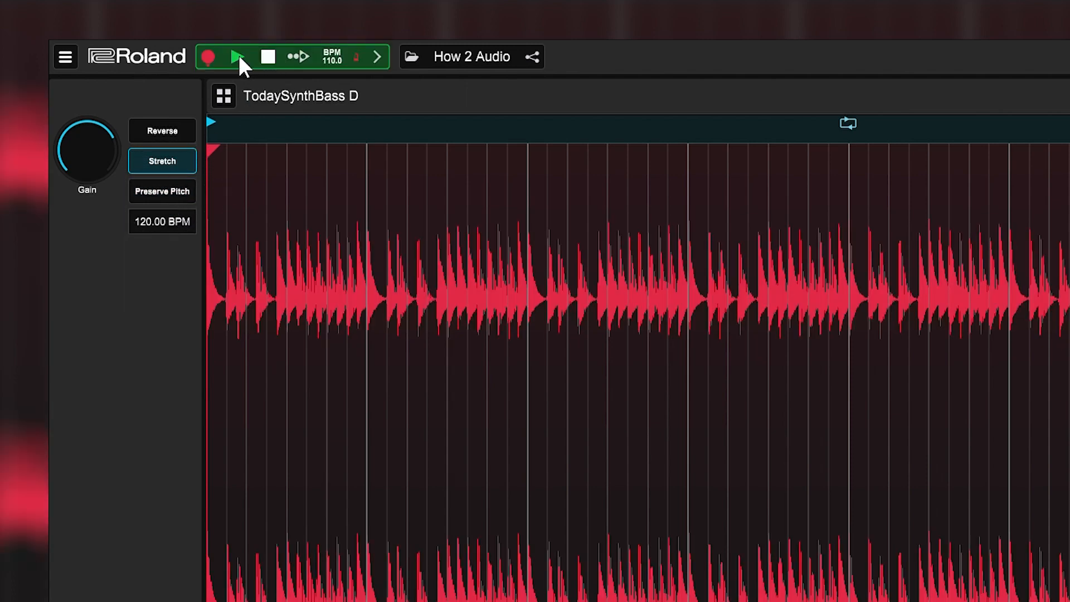
click(239, 57)
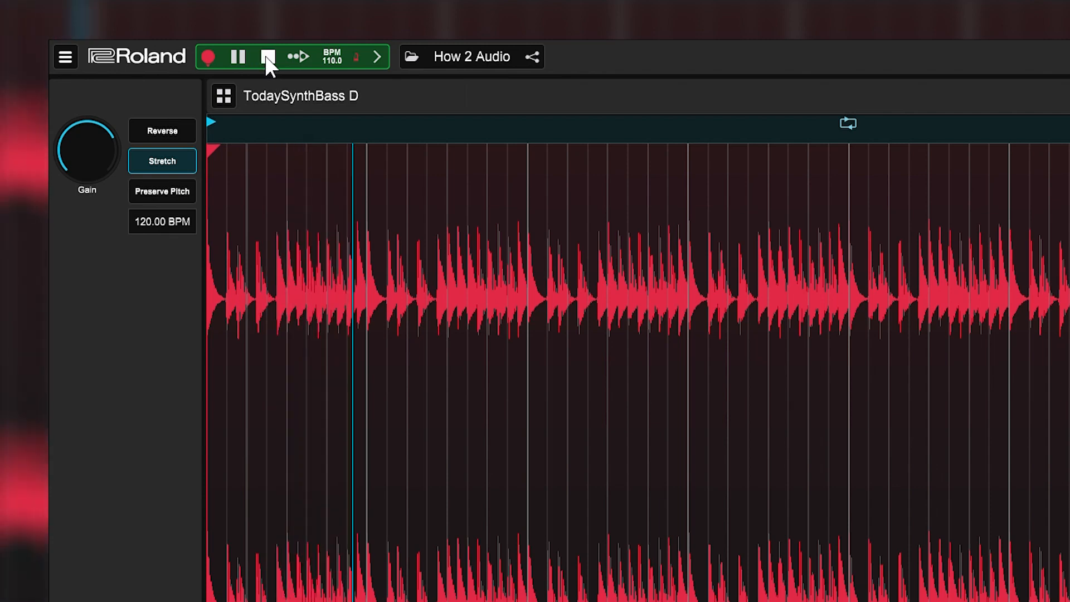
click(267, 57)
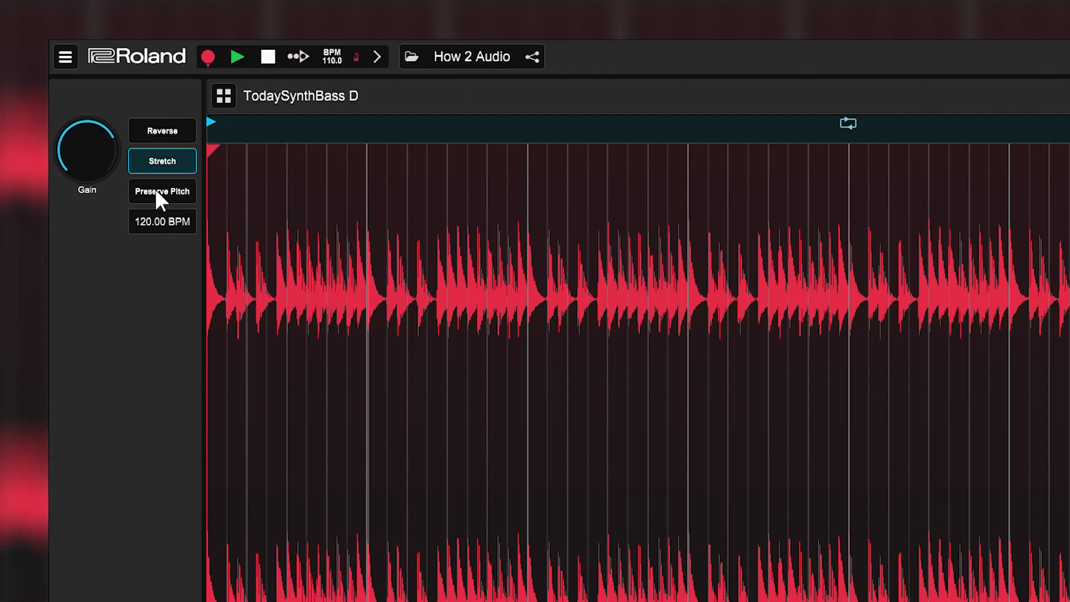
click(161, 190)
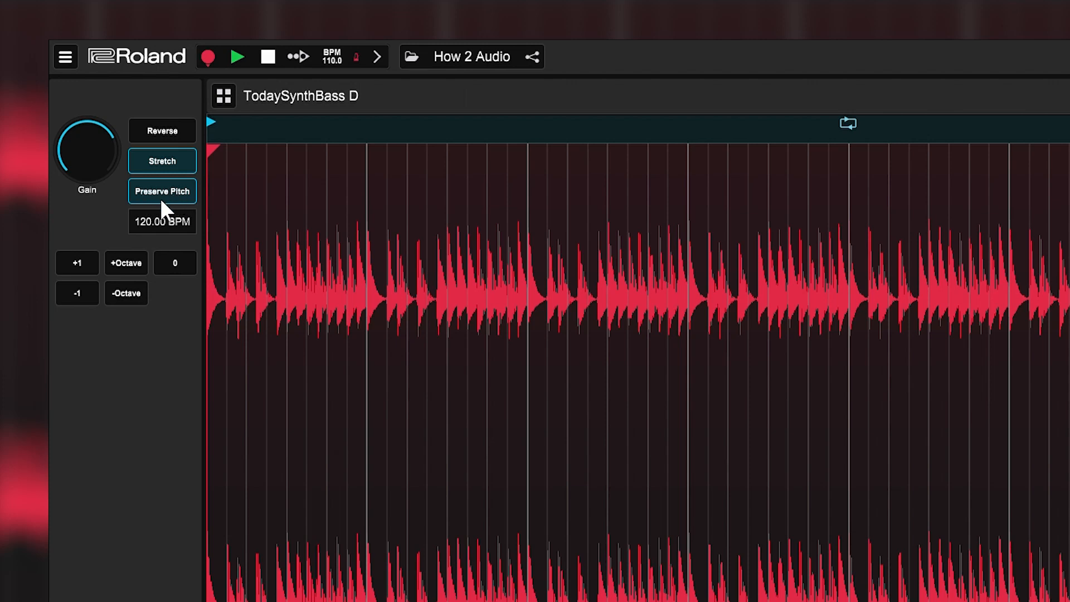
mouse_move(144, 269)
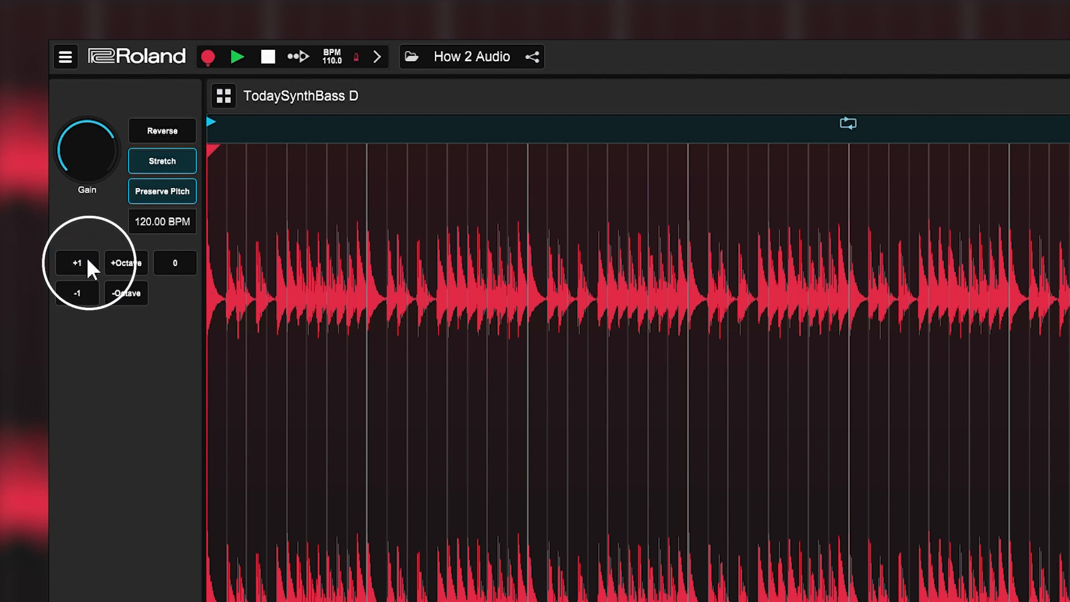
click(77, 263)
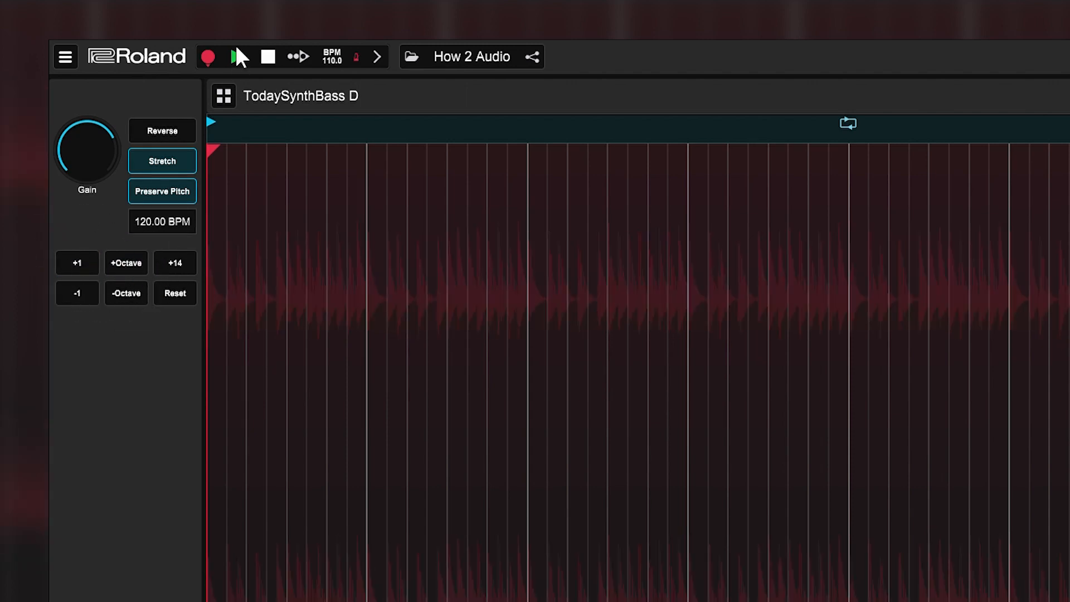
click(236, 57)
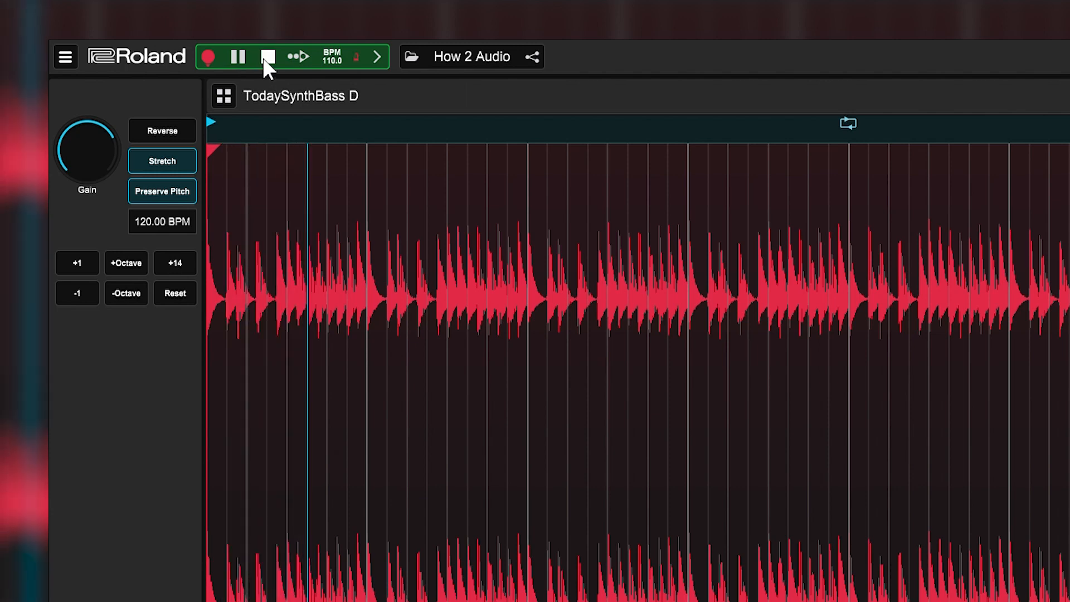
click(237, 57)
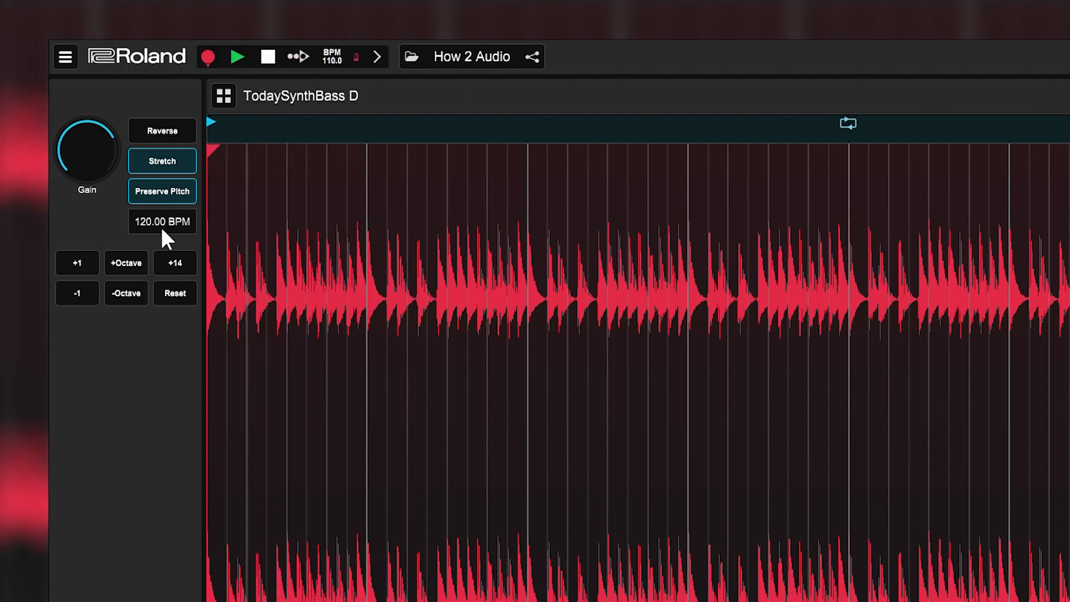
click(154, 270)
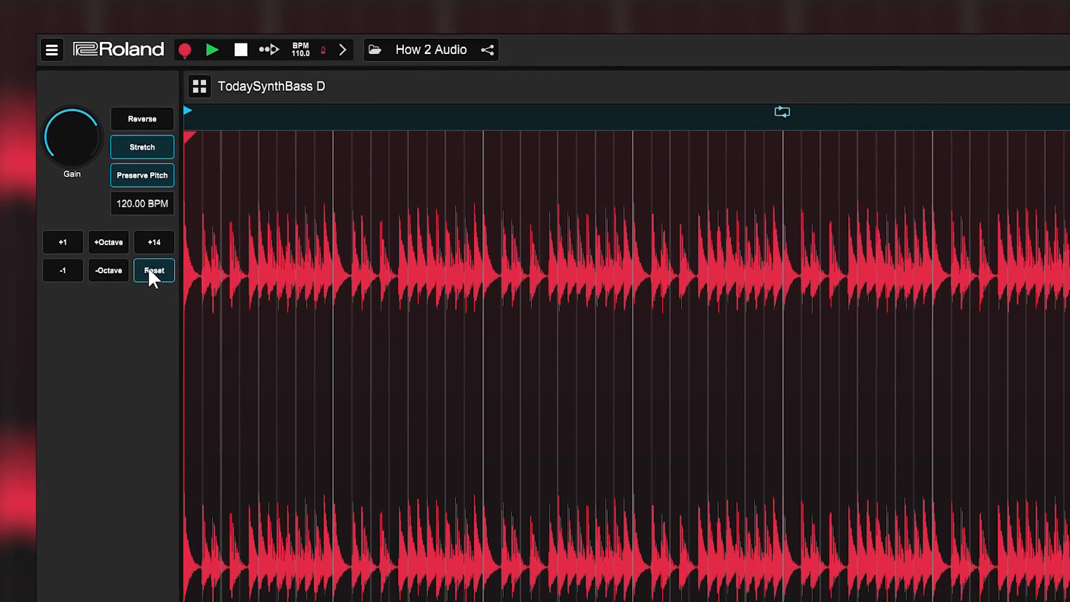
click(153, 269)
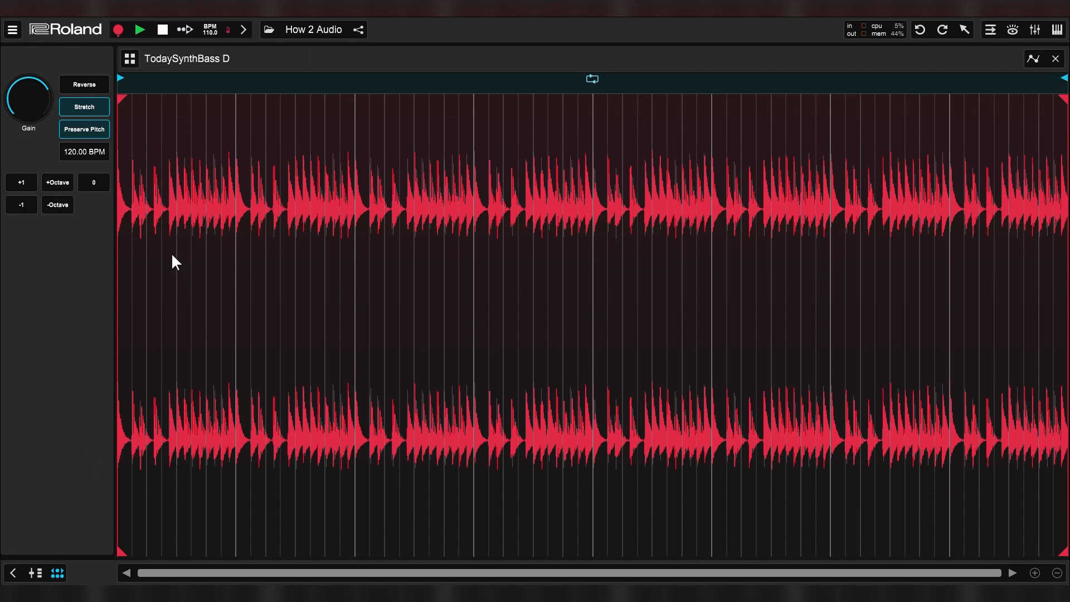
mouse_move(335, 74)
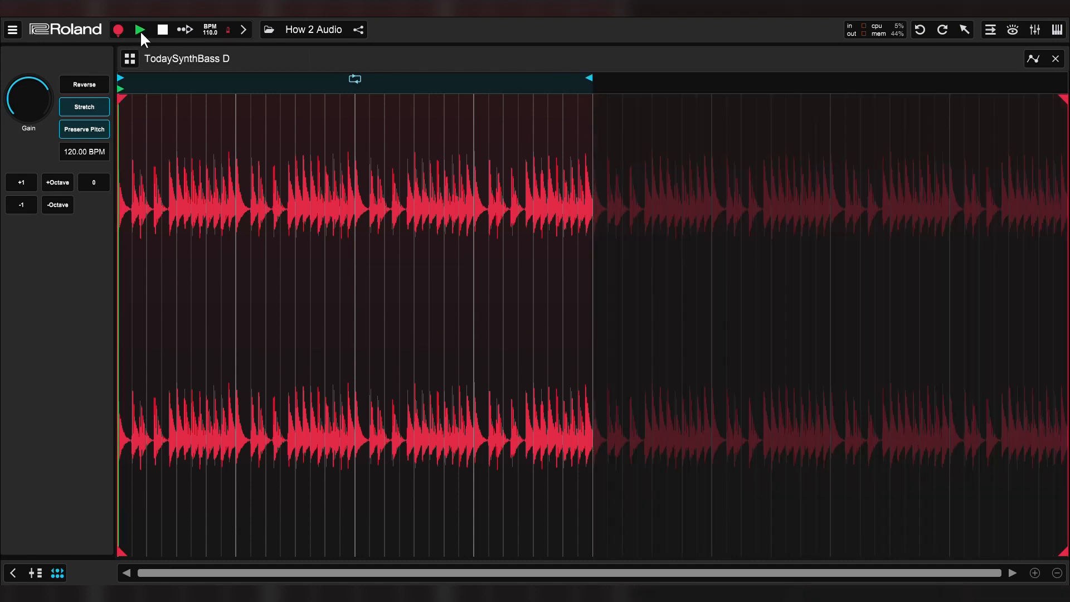
click(140, 29)
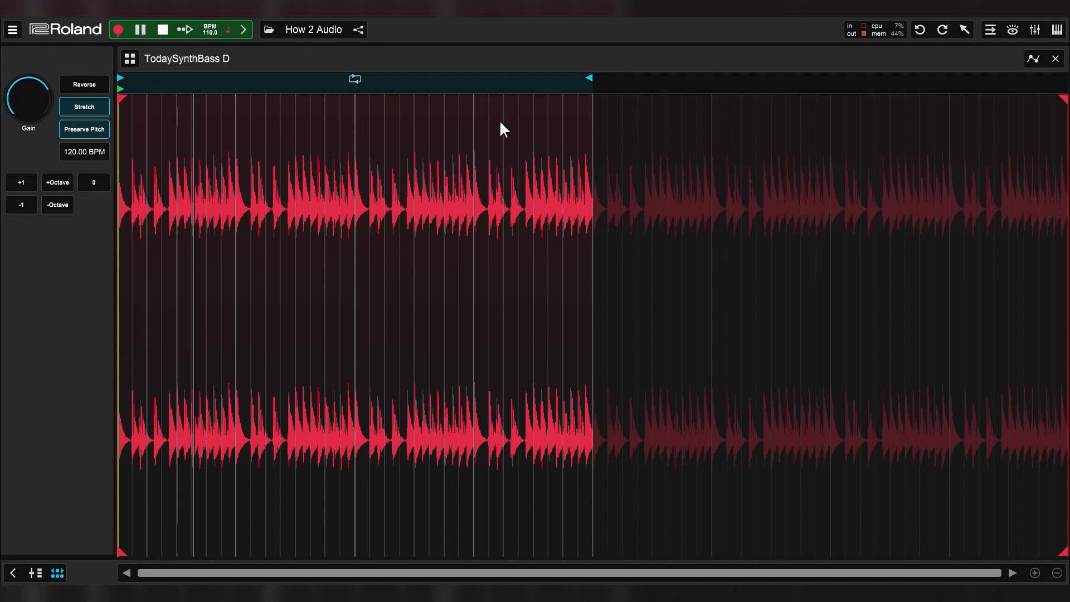
click(1055, 59)
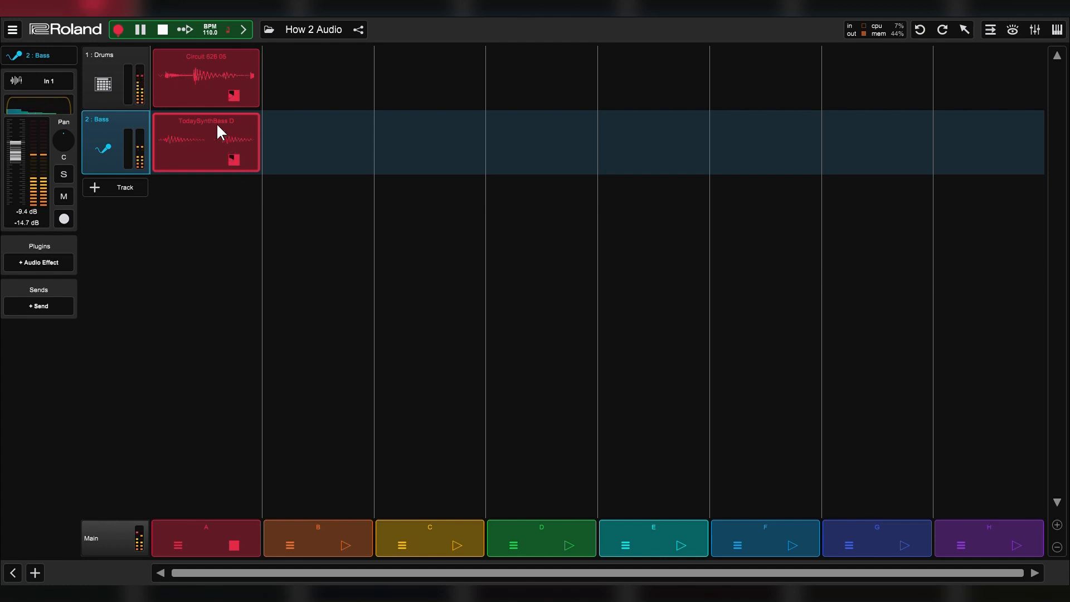
double_click(205, 142)
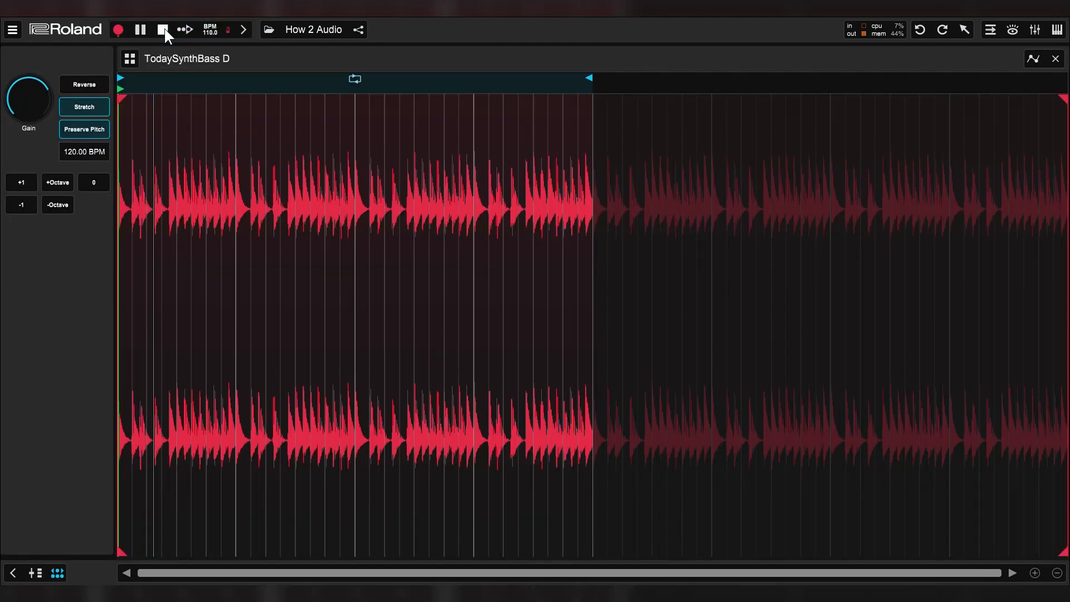
click(162, 29)
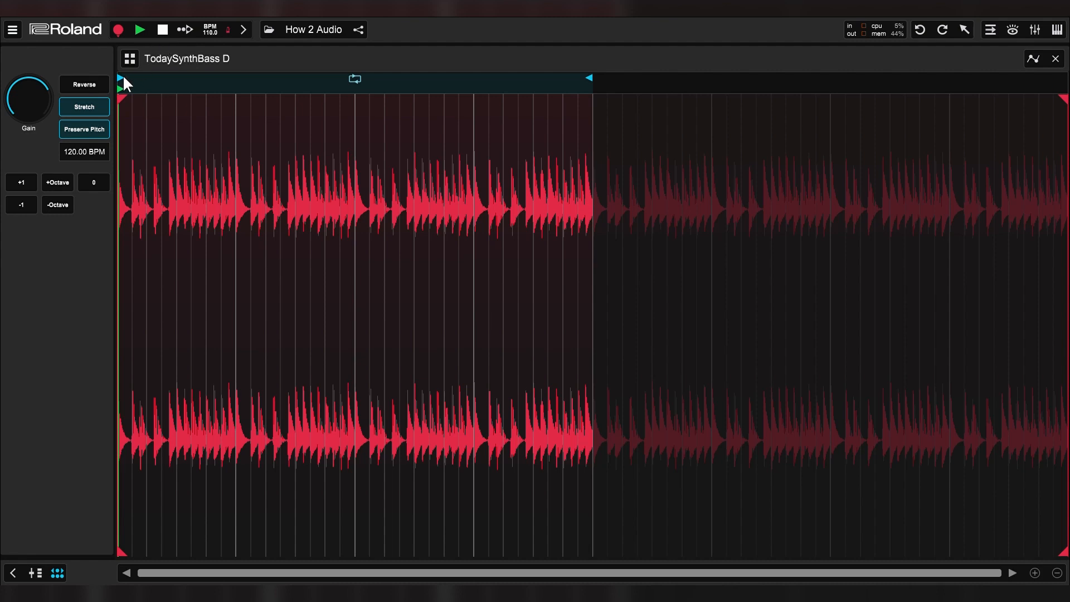
mouse_move(136, 77)
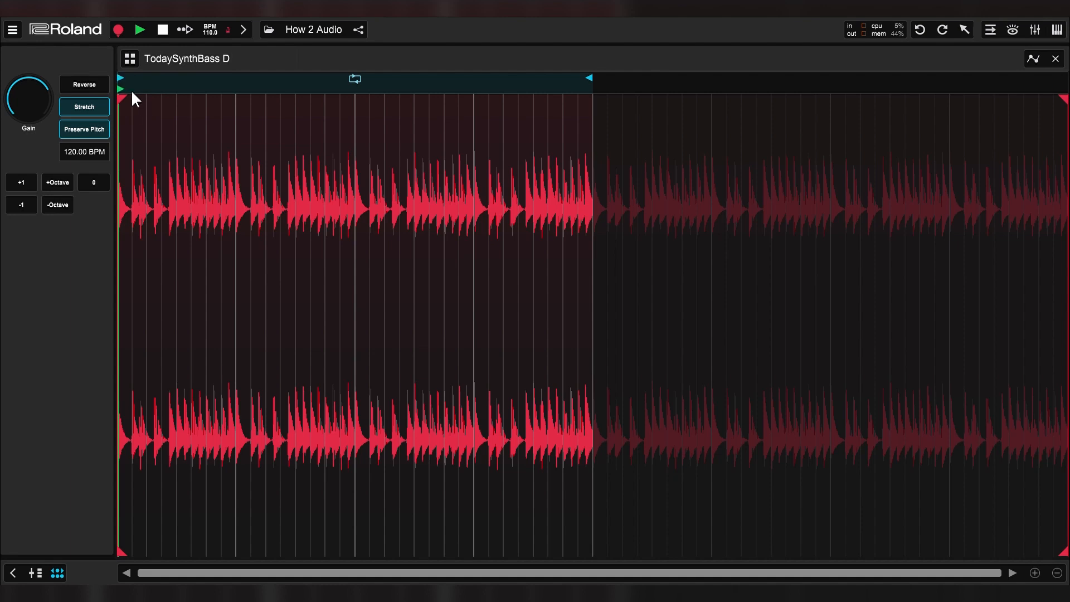
mouse_move(113, 235)
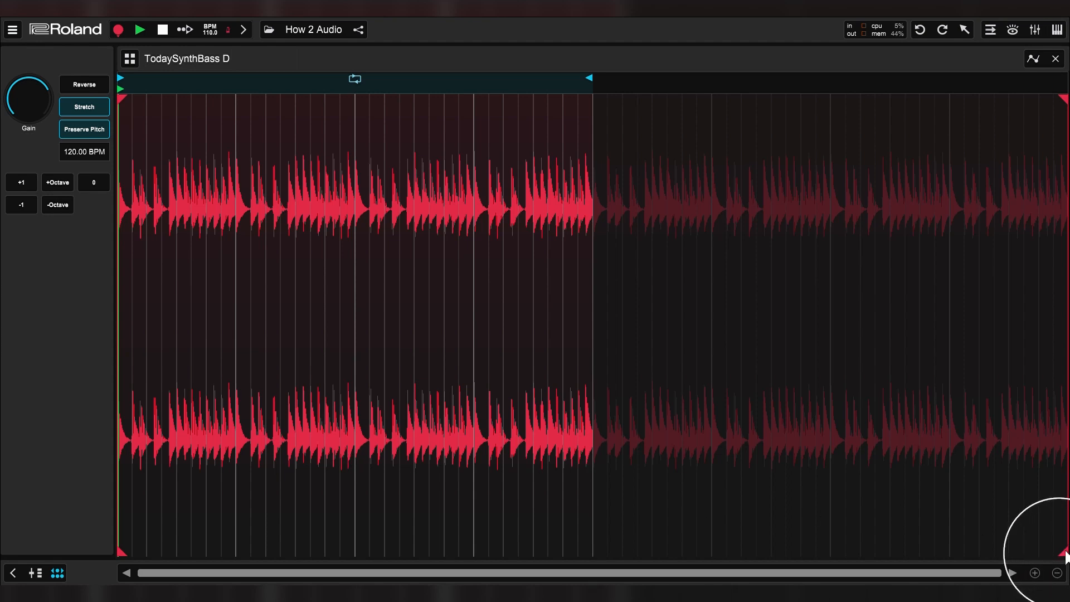
Trim the bass audio's end marker to the loop end and start playback.
drag(1058, 552, 713, 553)
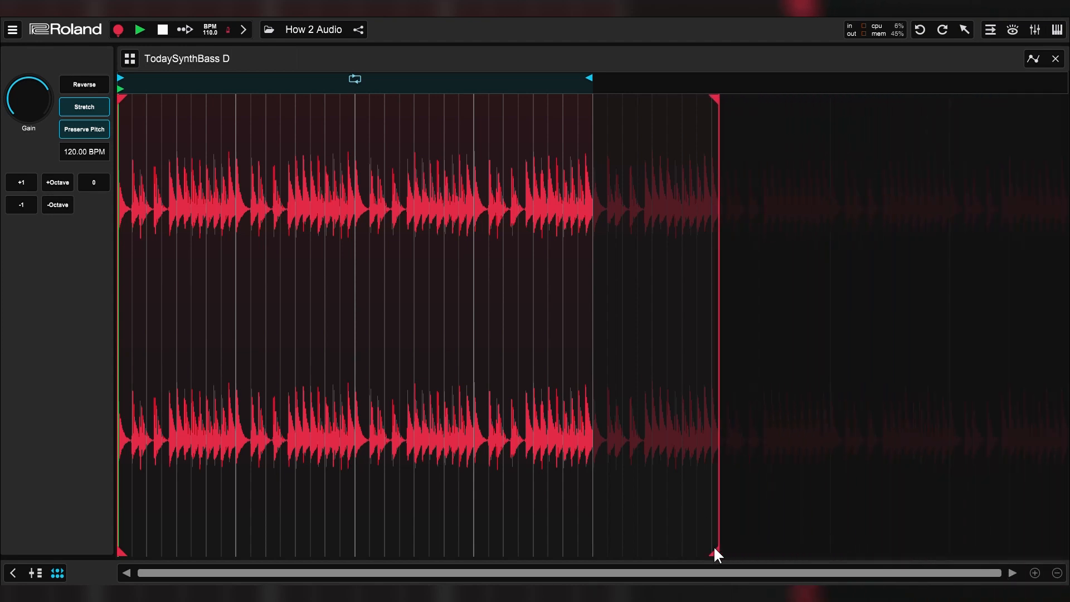
drag(714, 552, 588, 562)
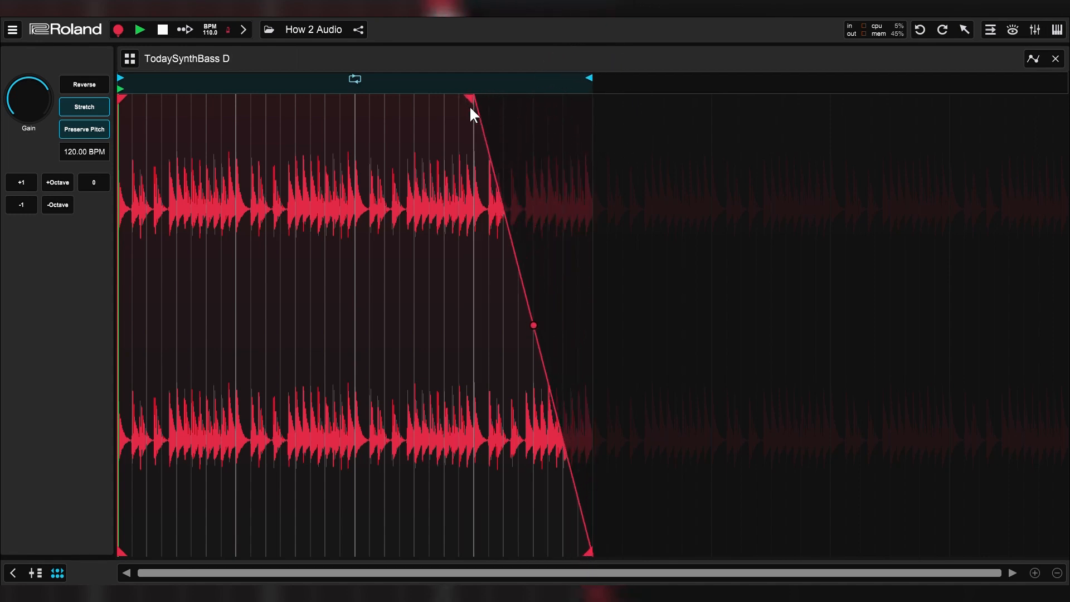
click(141, 29)
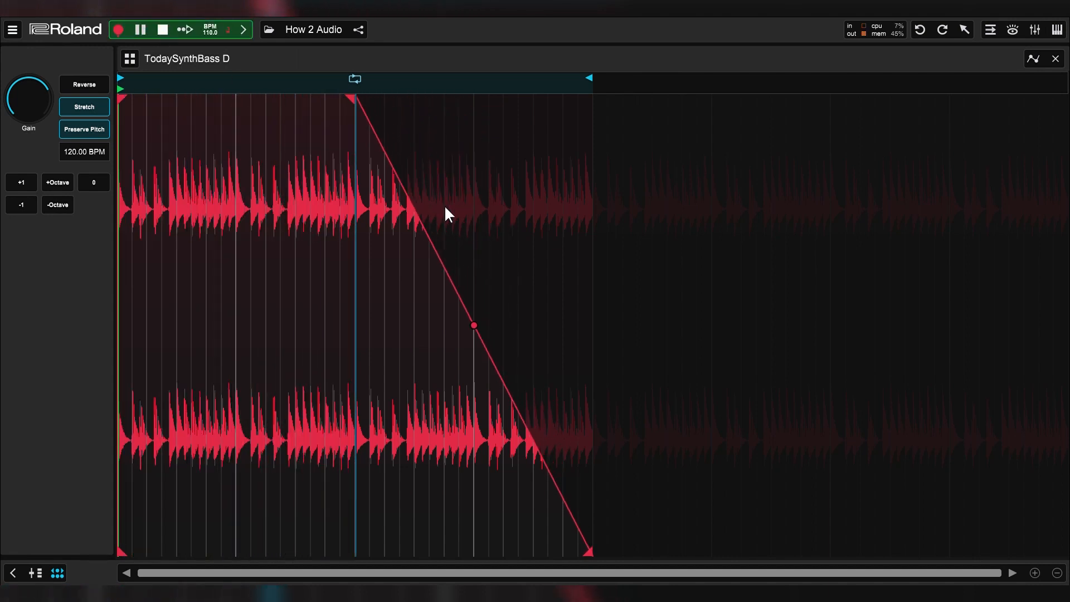
Try a curved fade-out on the clip end, then remove it again.
drag(473, 325, 499, 285)
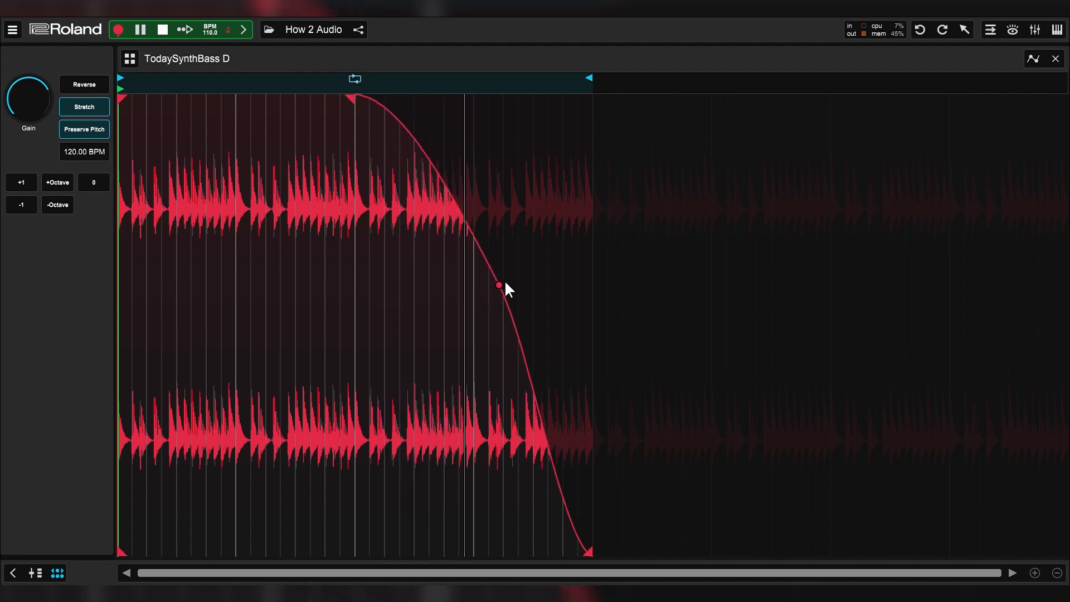
drag(498, 285, 560, 215)
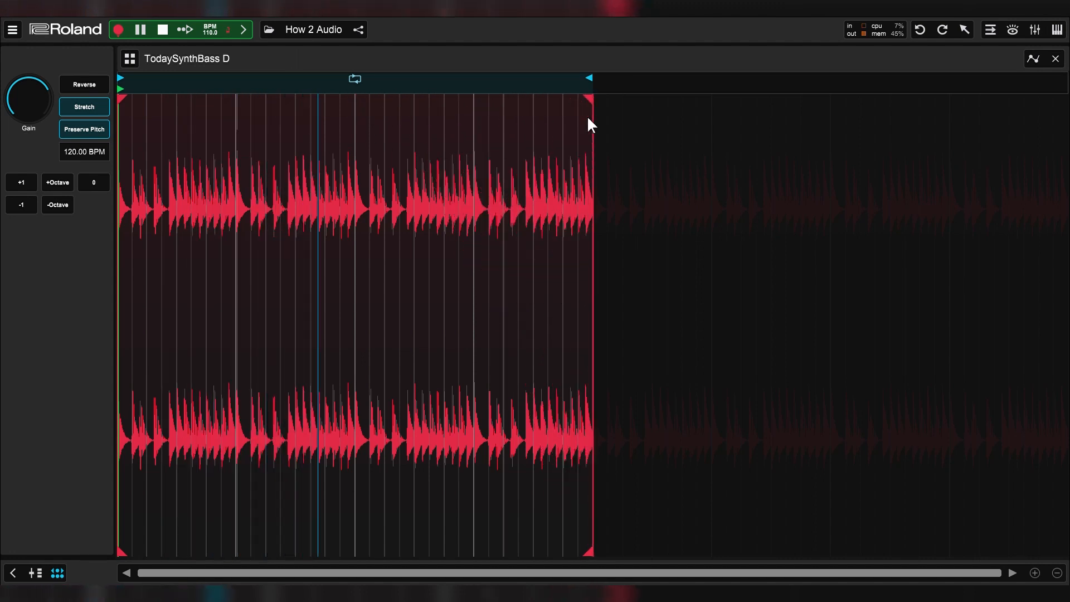
Curve the clip-start fade-in so it rises faster while auditioning, then stop.
click(140, 29)
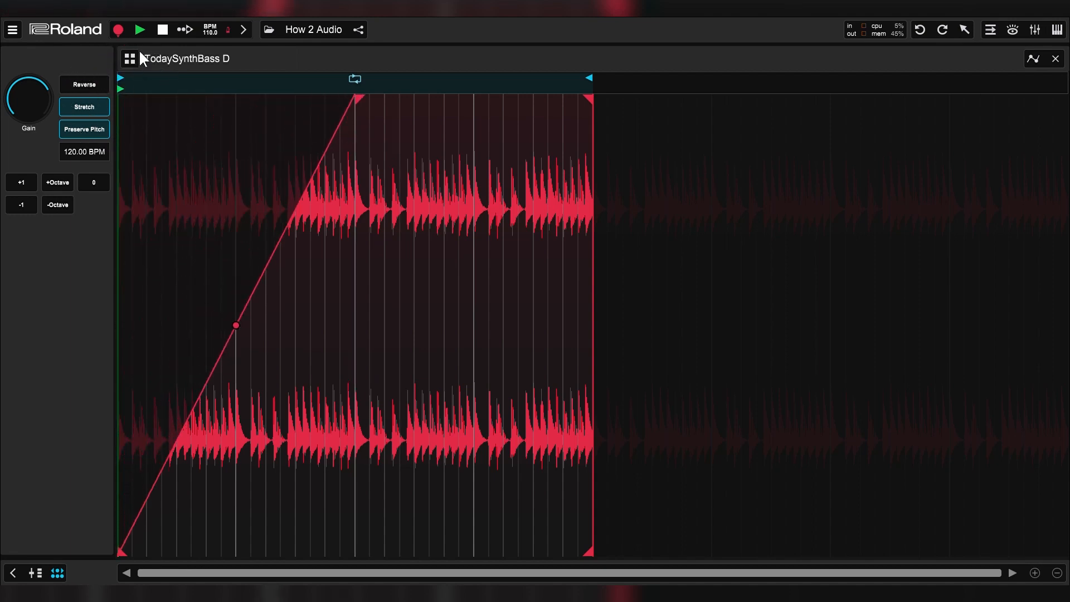
click(140, 29)
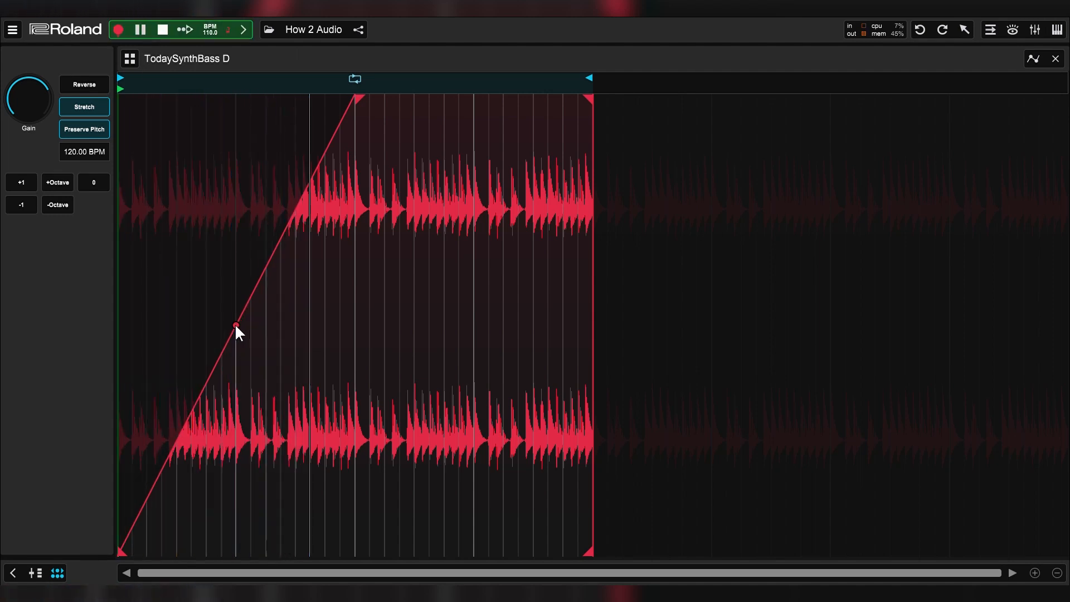
drag(235, 325, 211, 303)
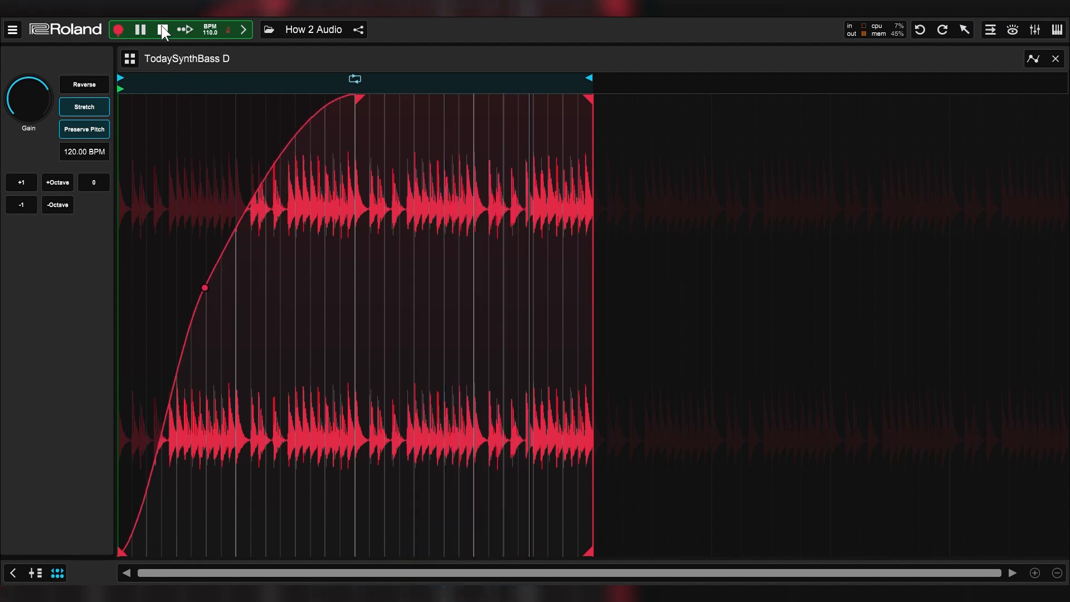
click(163, 29)
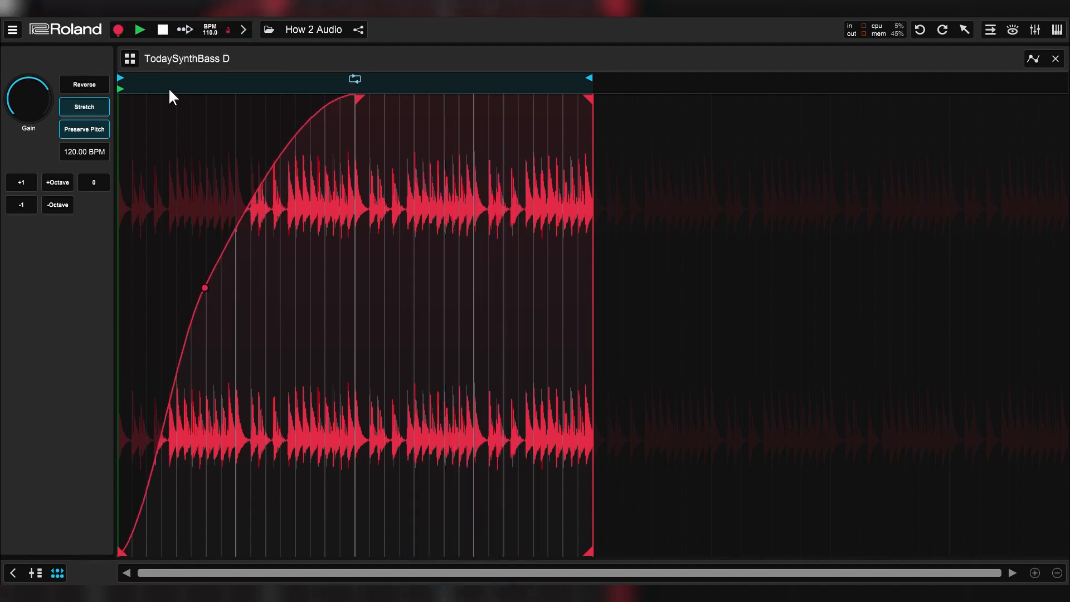
mouse_move(126, 87)
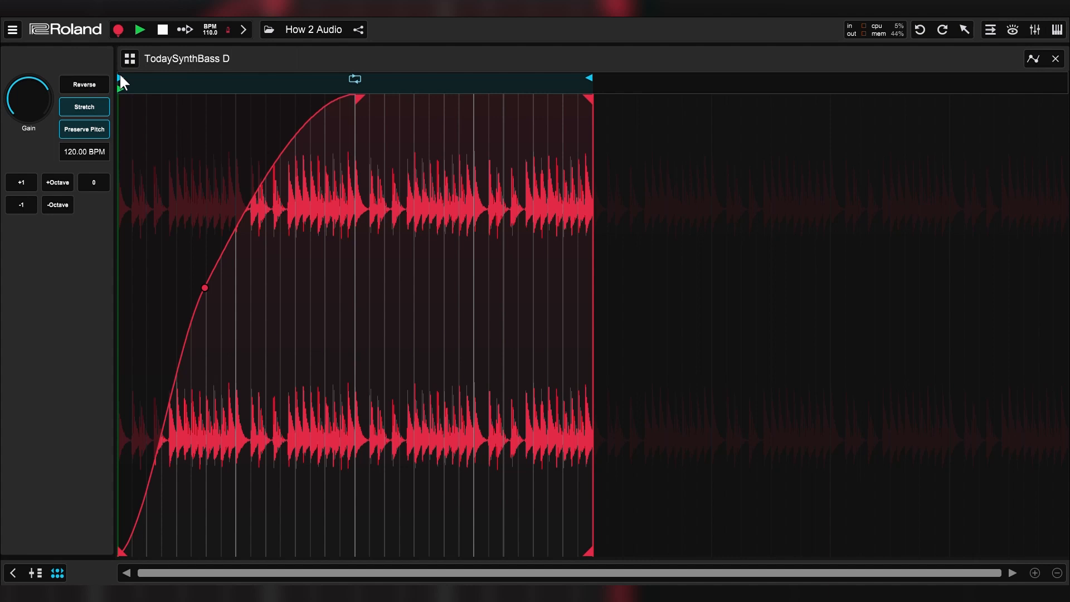
mouse_move(122, 106)
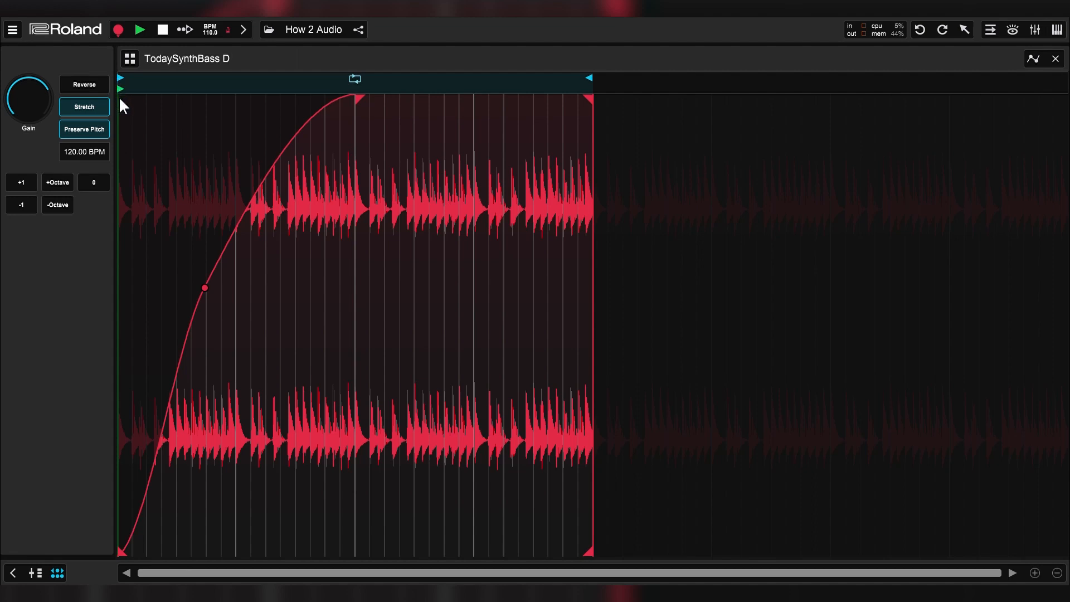
mouse_move(122, 98)
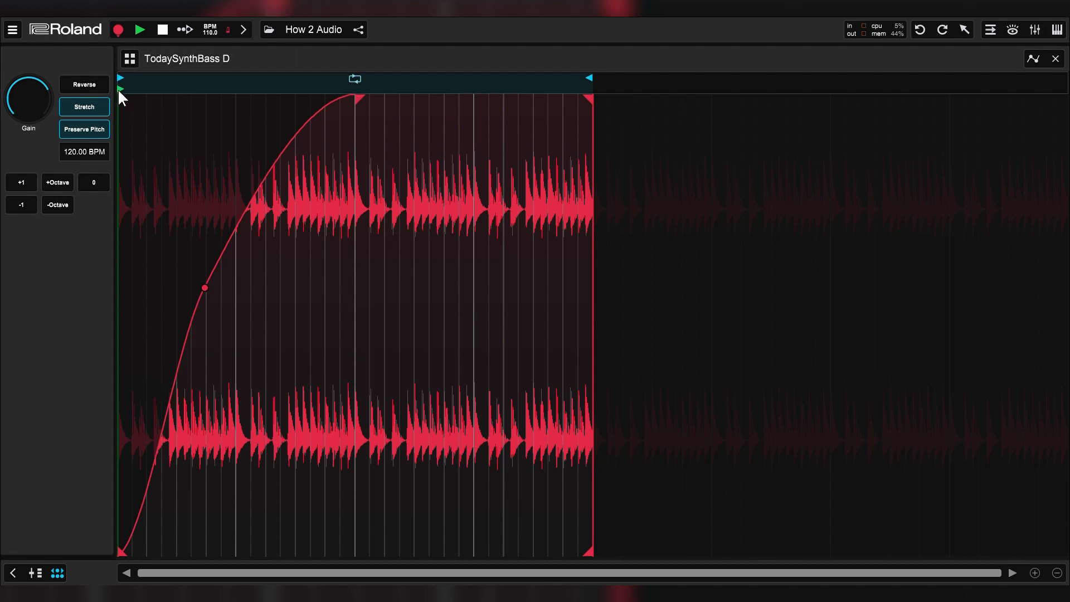
mouse_move(122, 86)
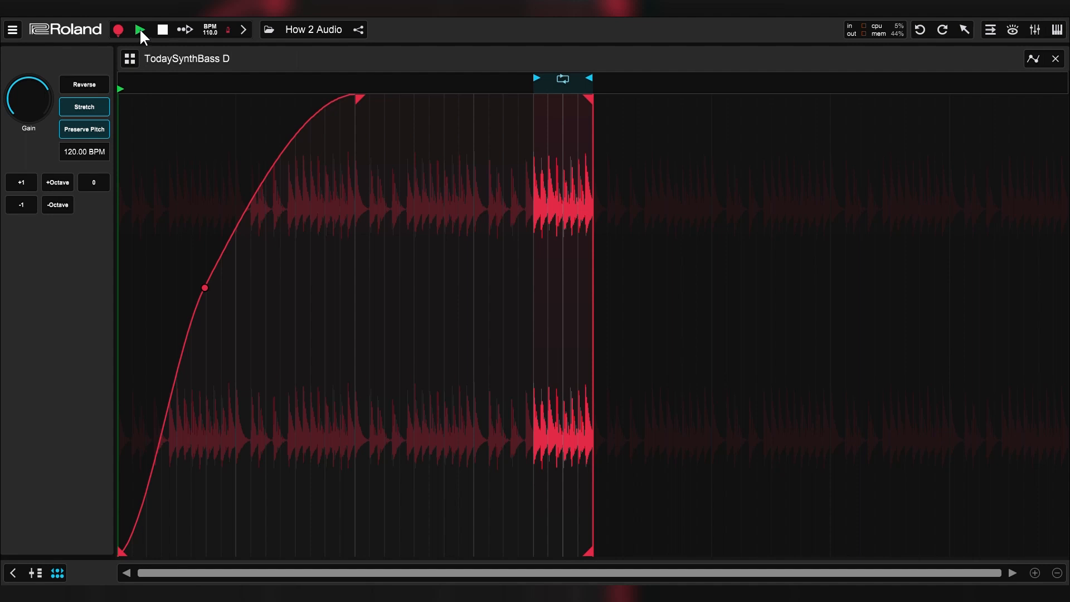
Drag the fade-in handle further right so the fade-in lasts longer.
drag(360, 99, 395, 103)
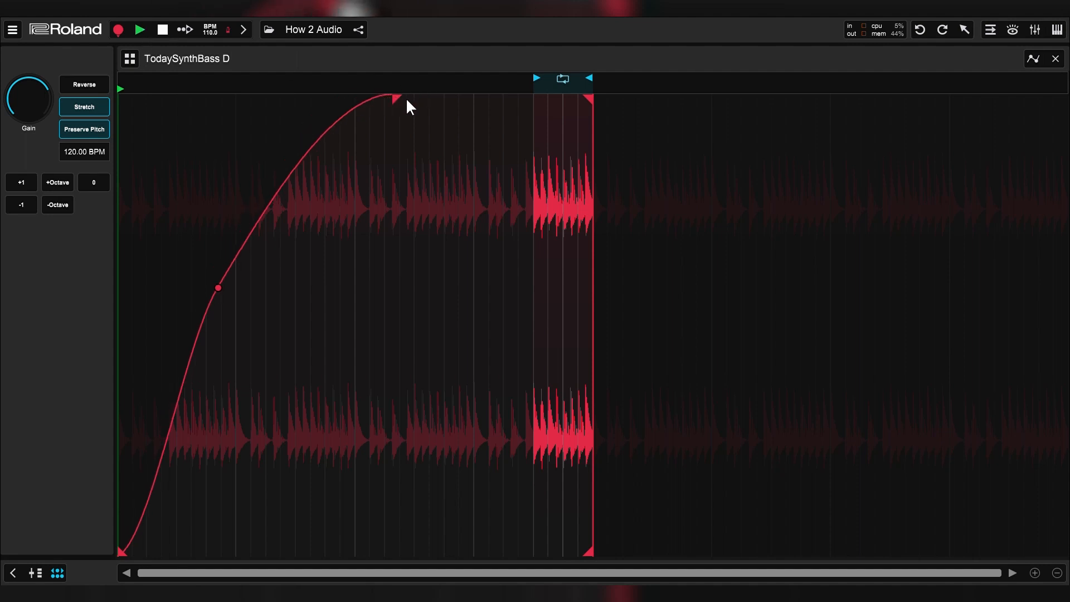
drag(393, 97, 463, 99)
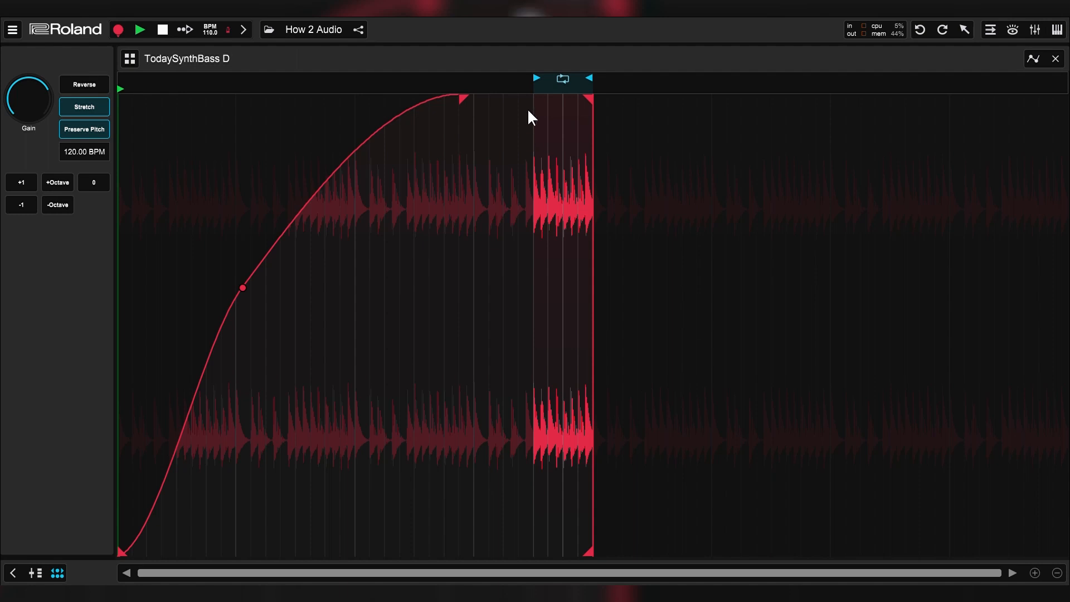
mouse_move(1056, 65)
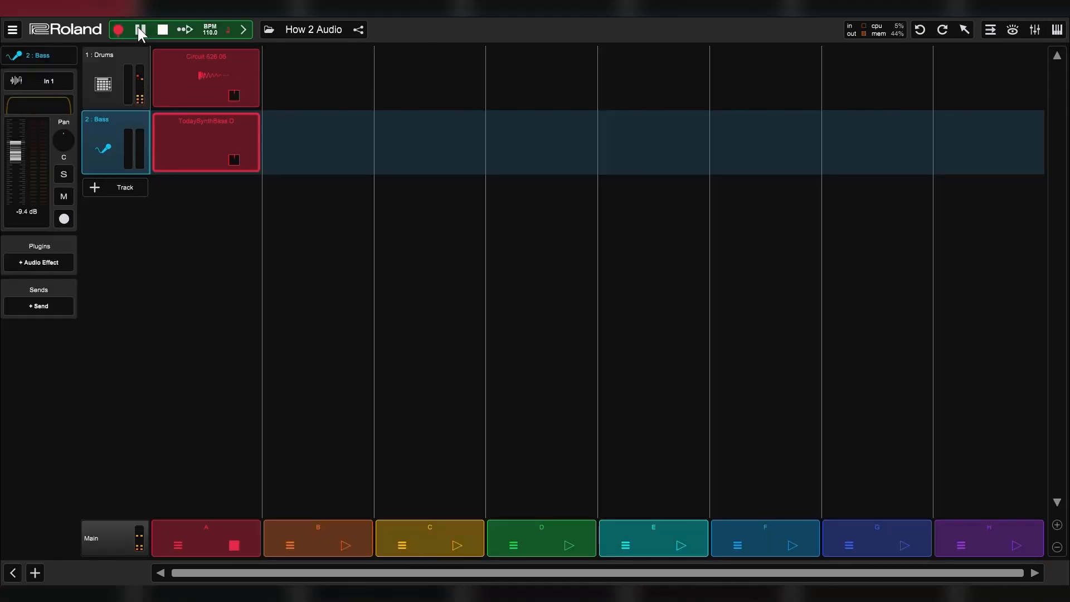
Reopen the bass clip to check the edits, then close the audio editor.
click(140, 29)
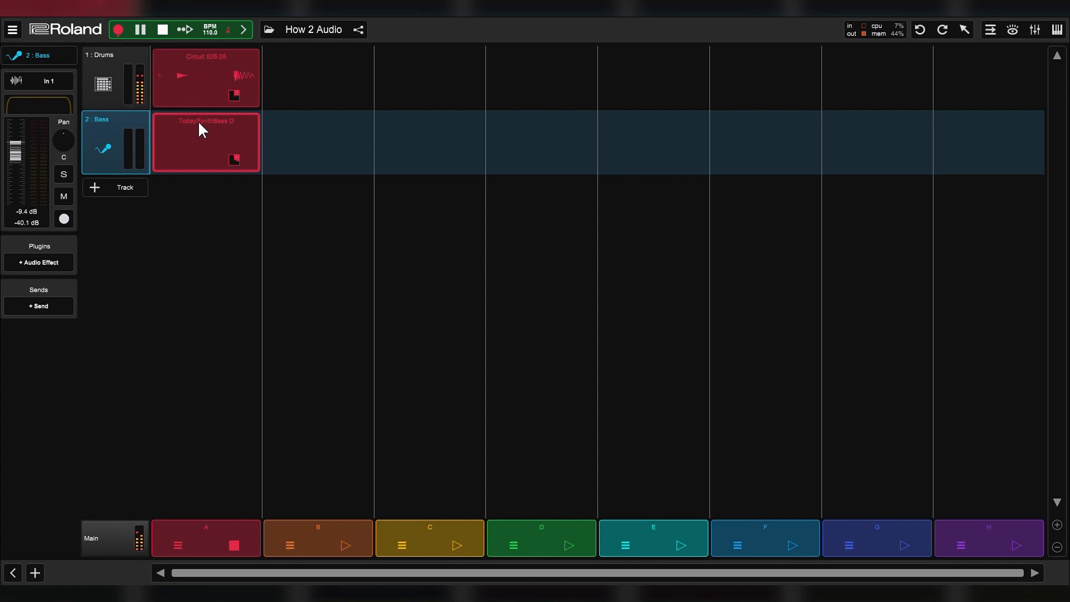
double_click(205, 142)
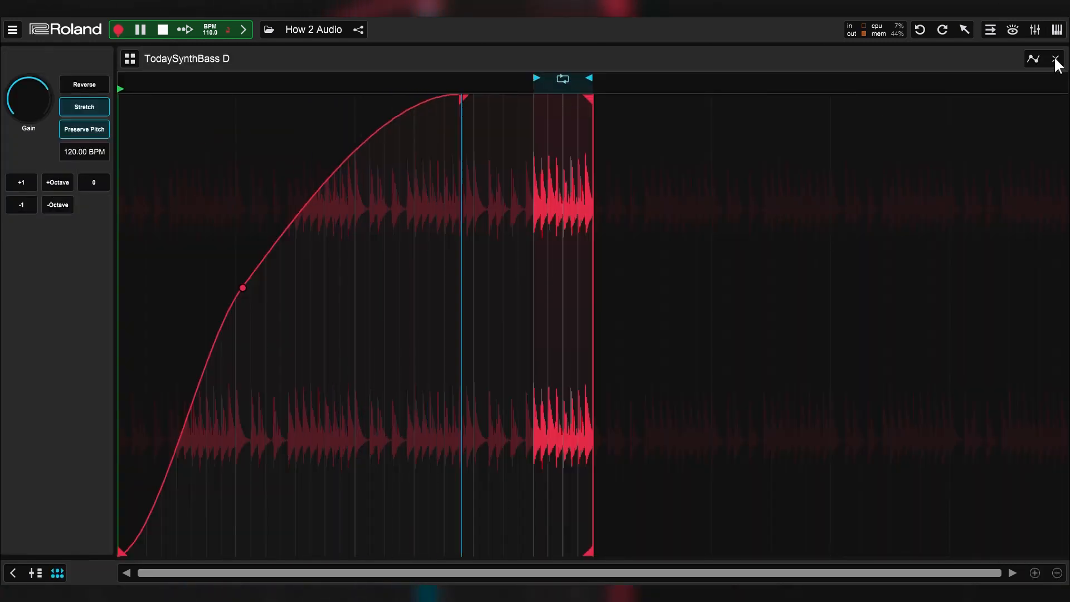
click(1058, 58)
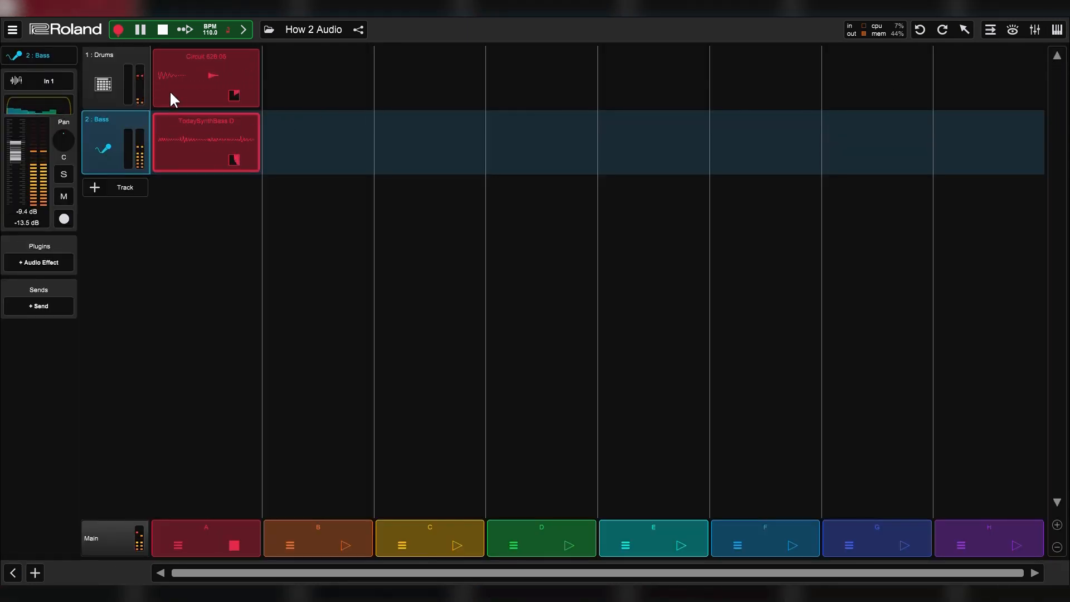
Launch the drums clip alongside the bass, then stop all playback.
click(163, 29)
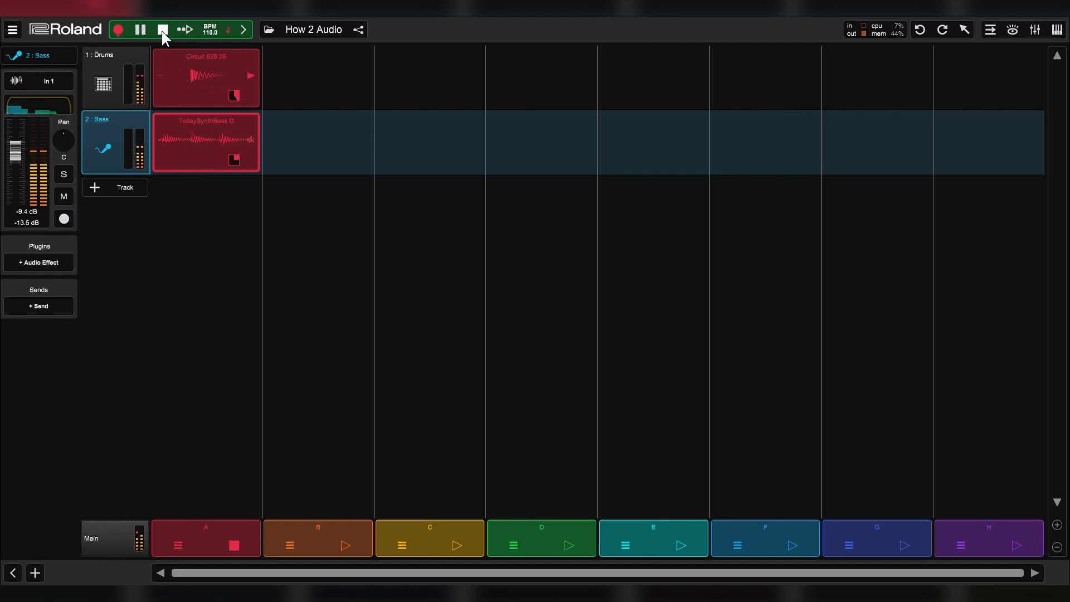
click(162, 29)
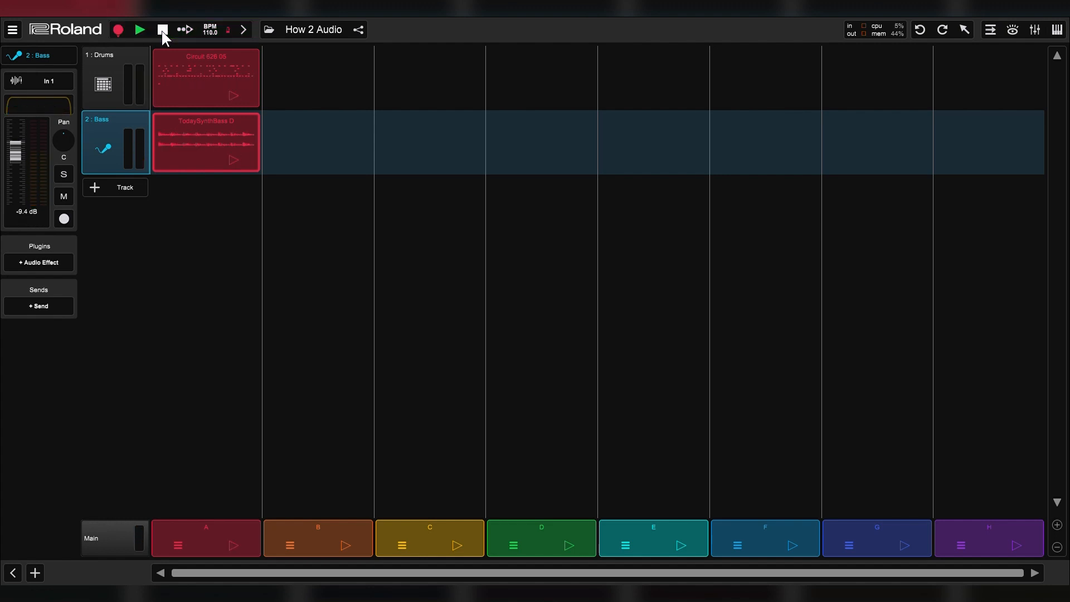
click(162, 29)
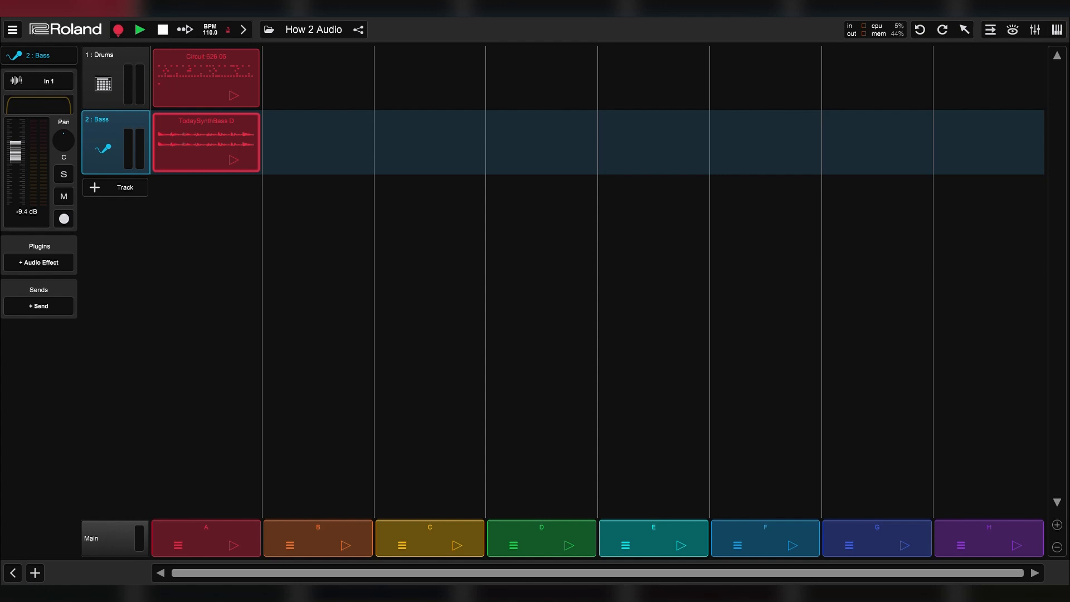